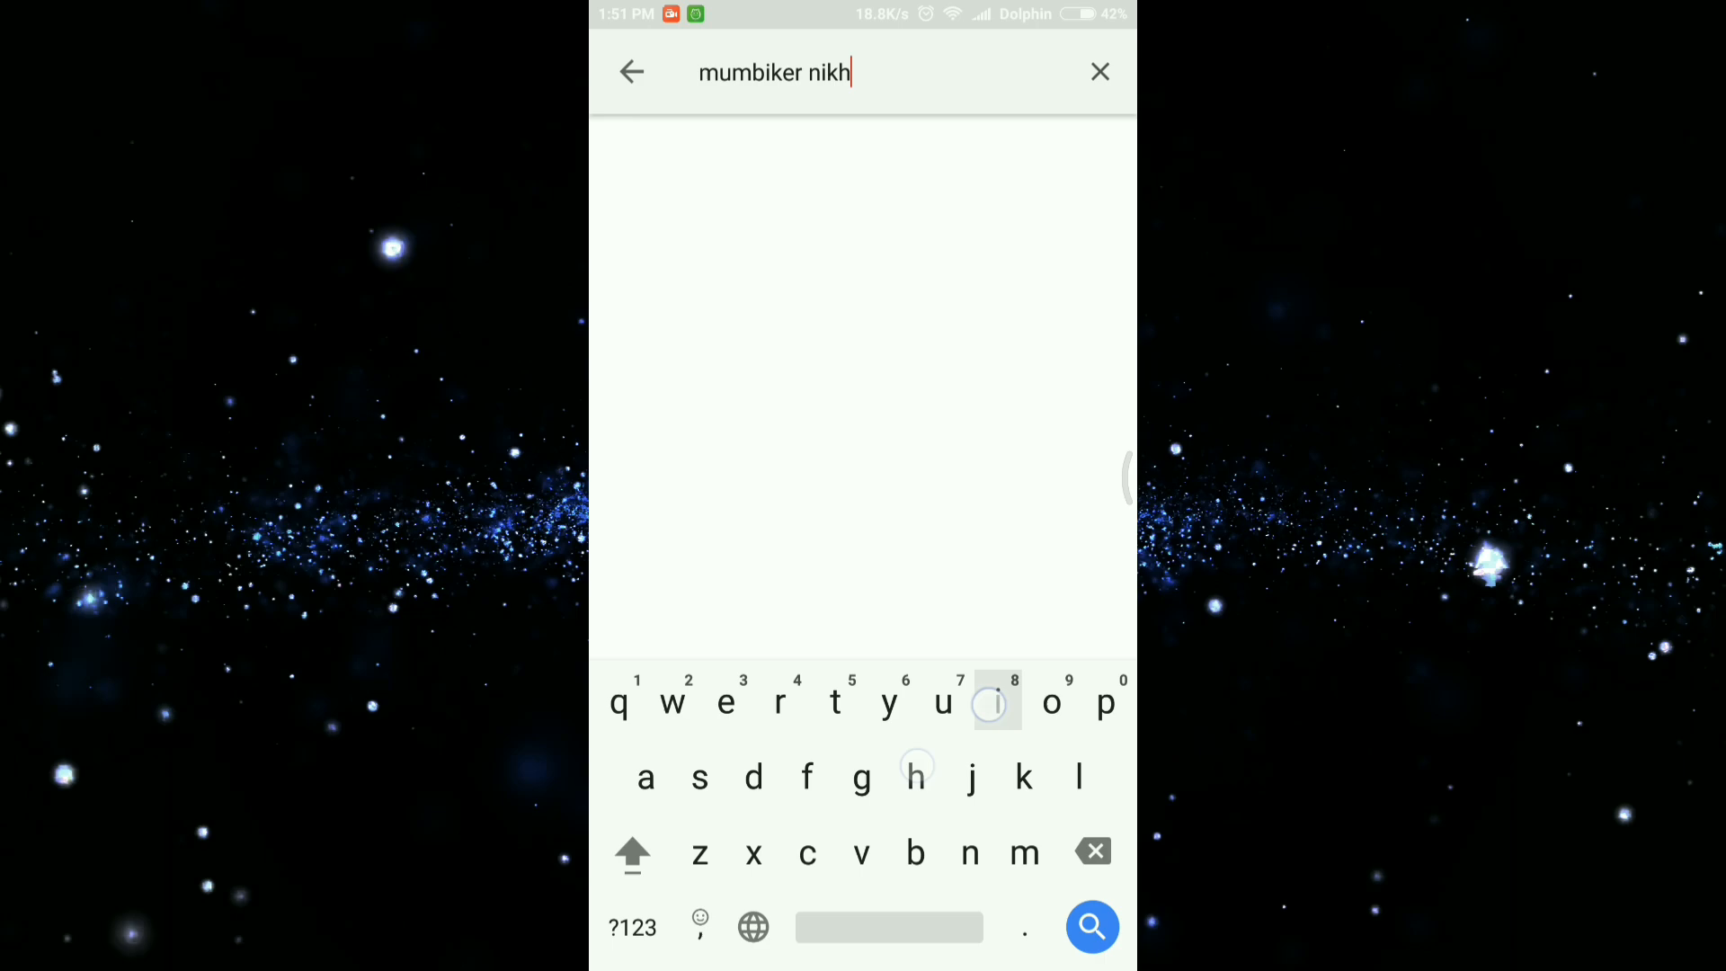
- Search YouTube for 'mumbiker nikhil ladakh d' and open the Ladakh diaries Drone shots video
text(il ladakh d)
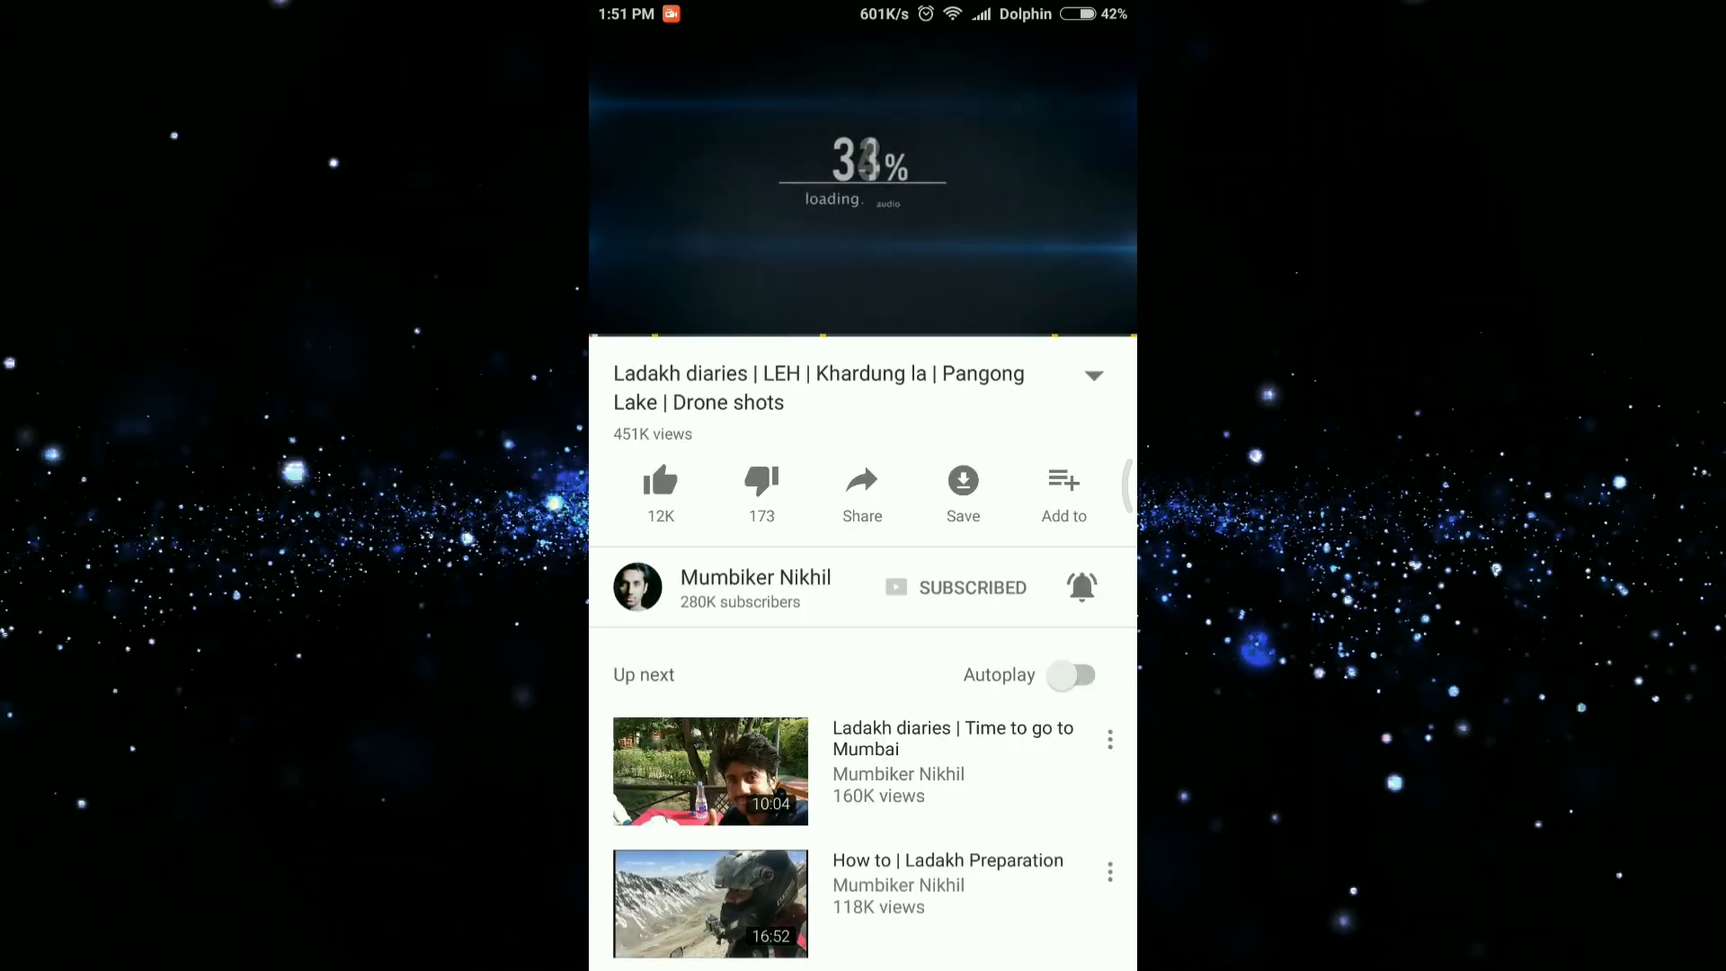
- Play the Ladakh diaries video, skip ahead and pause it at 5:50, then start sharing it
click(862, 197)
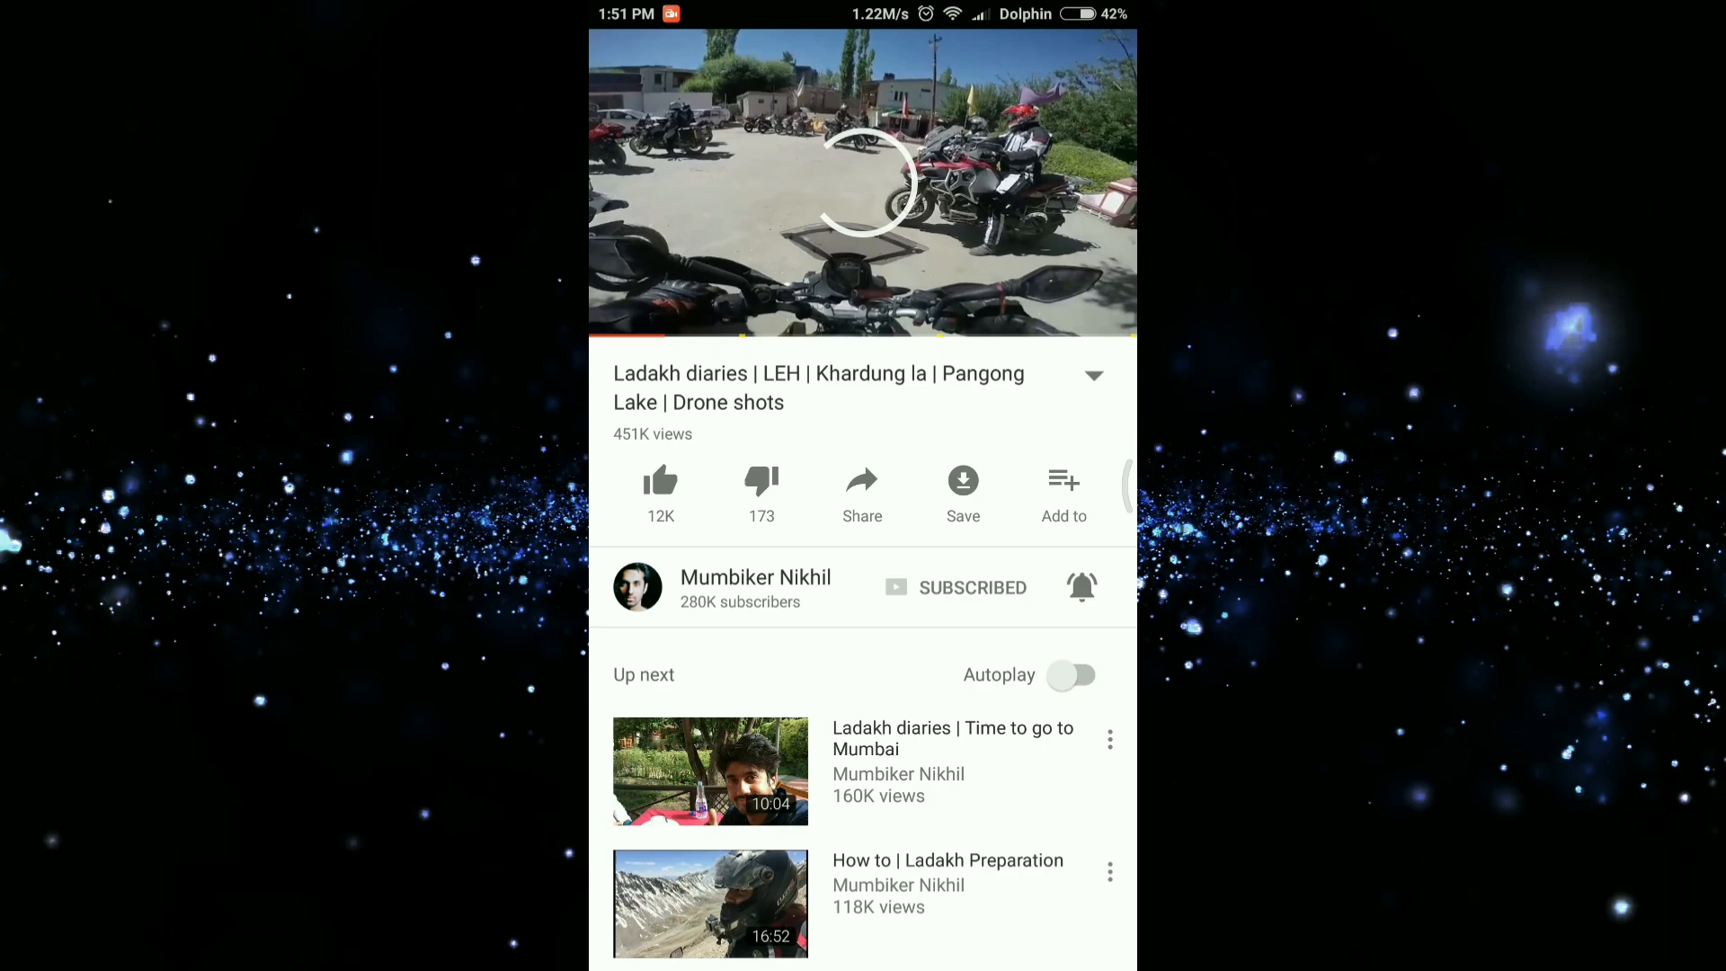
click(863, 182)
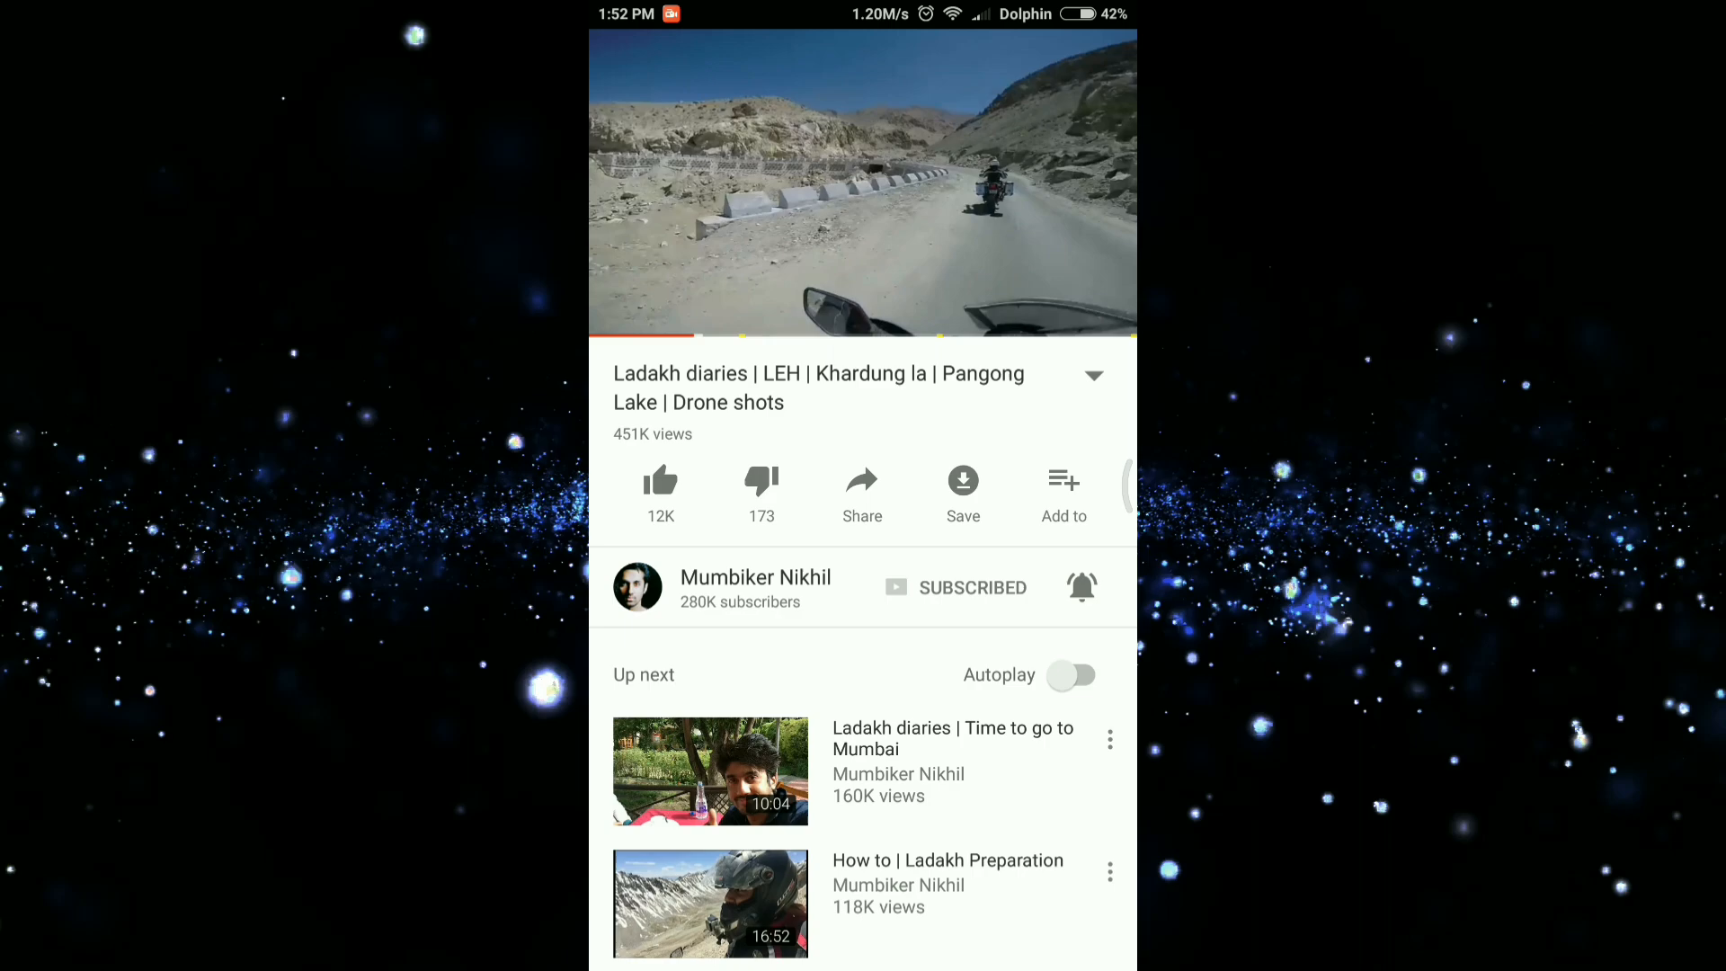
click(861, 185)
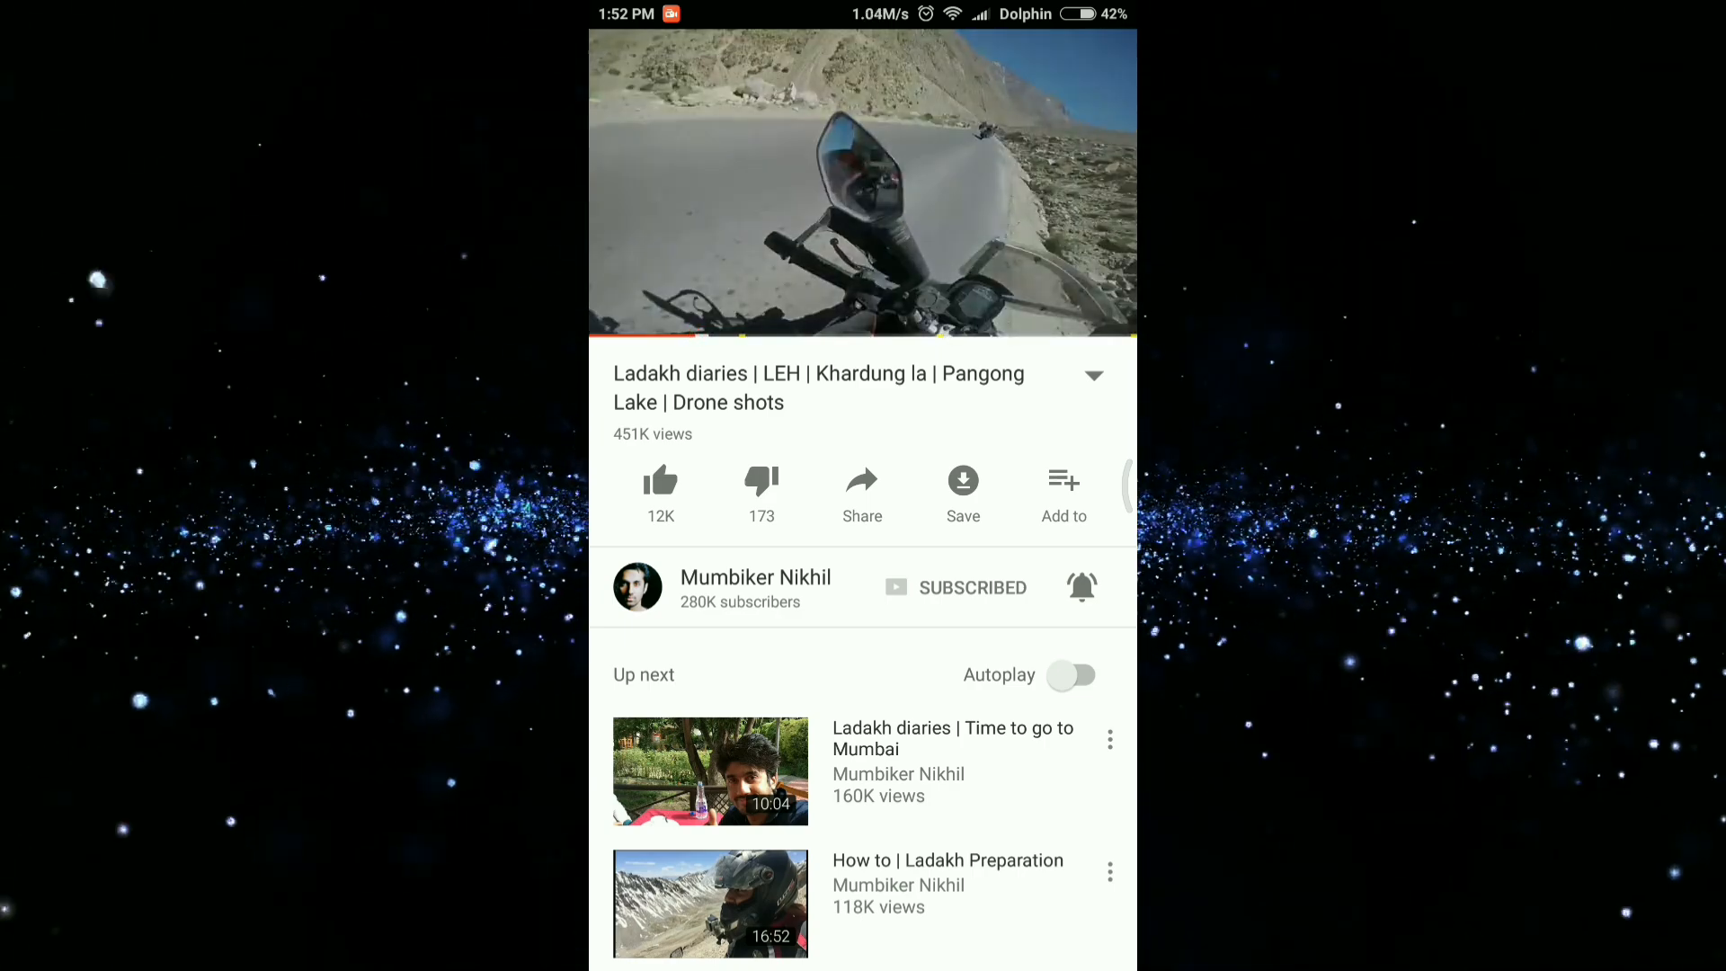
click(862, 182)
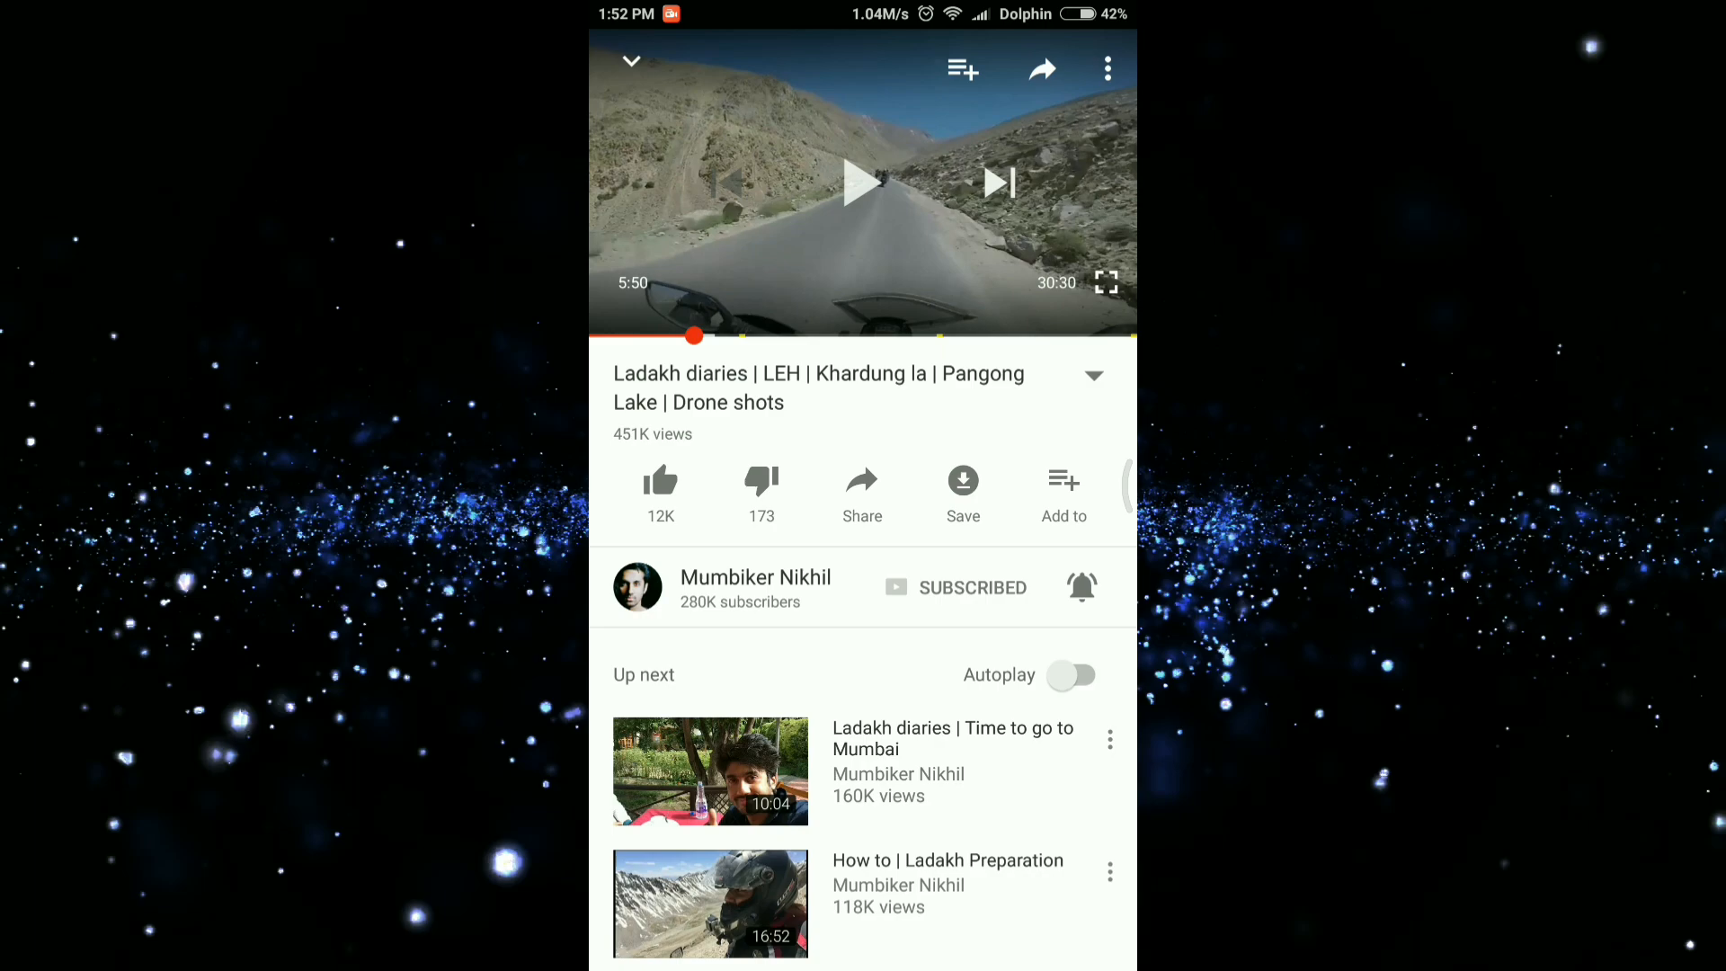
click(861, 484)
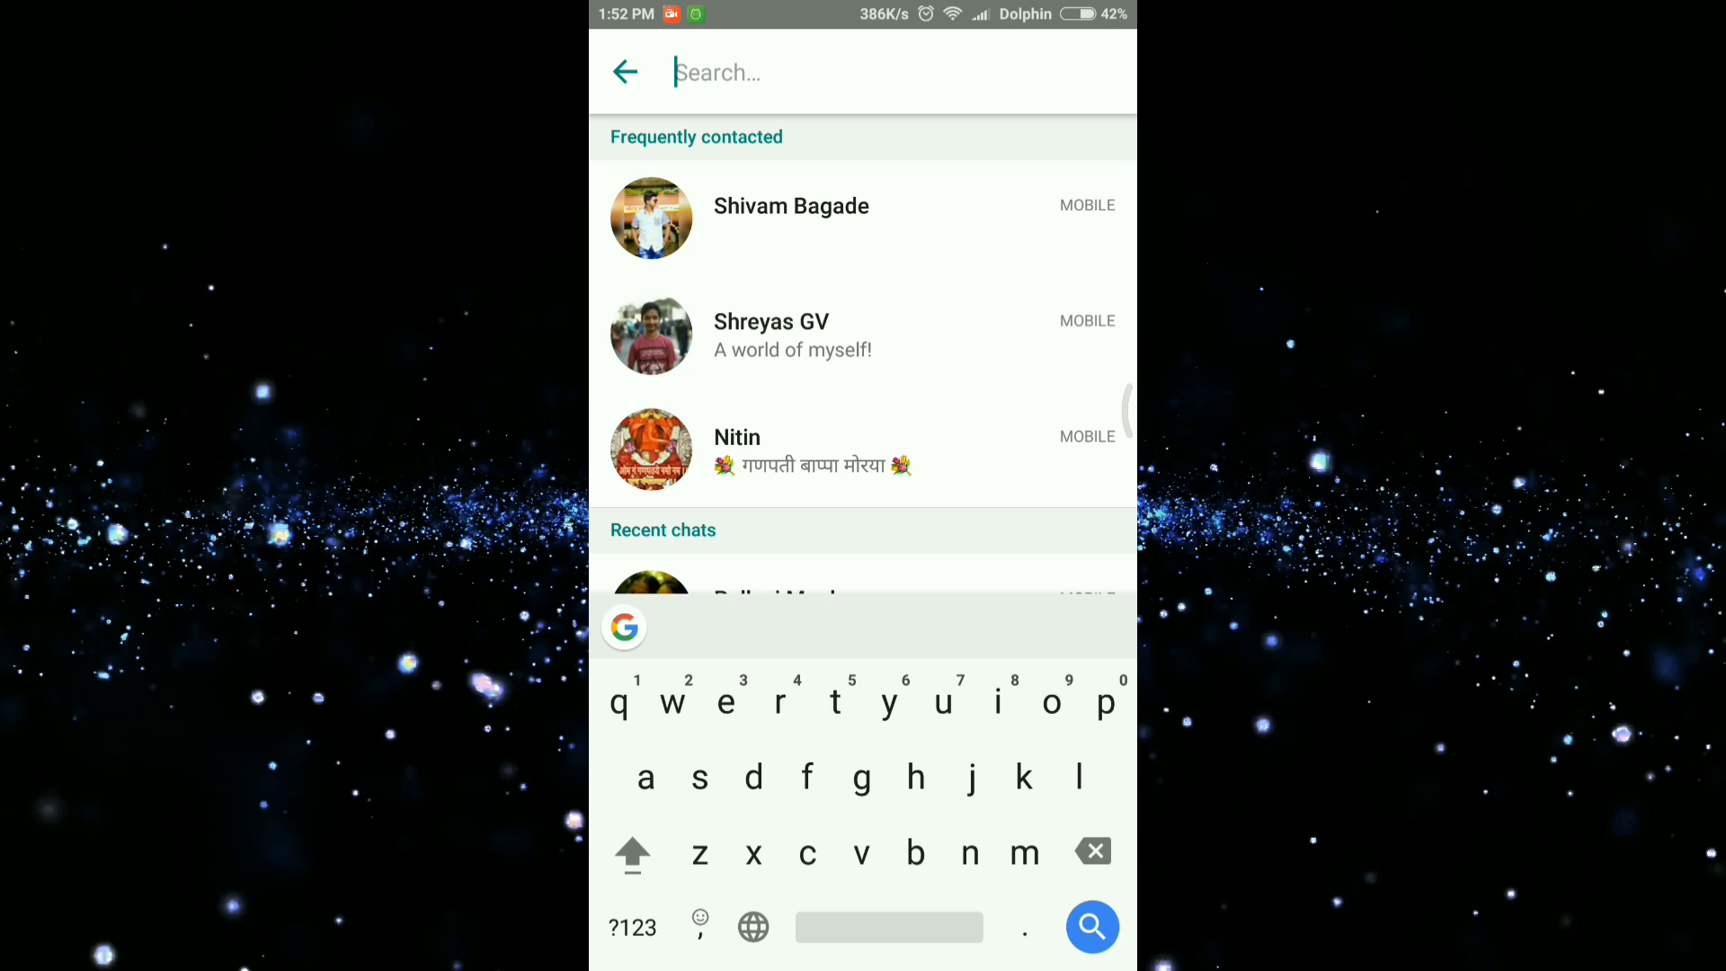
- Send Chinmay the video link with the note 'Skip to 5:55 and see the view' in WhatsApp
text(chinma)
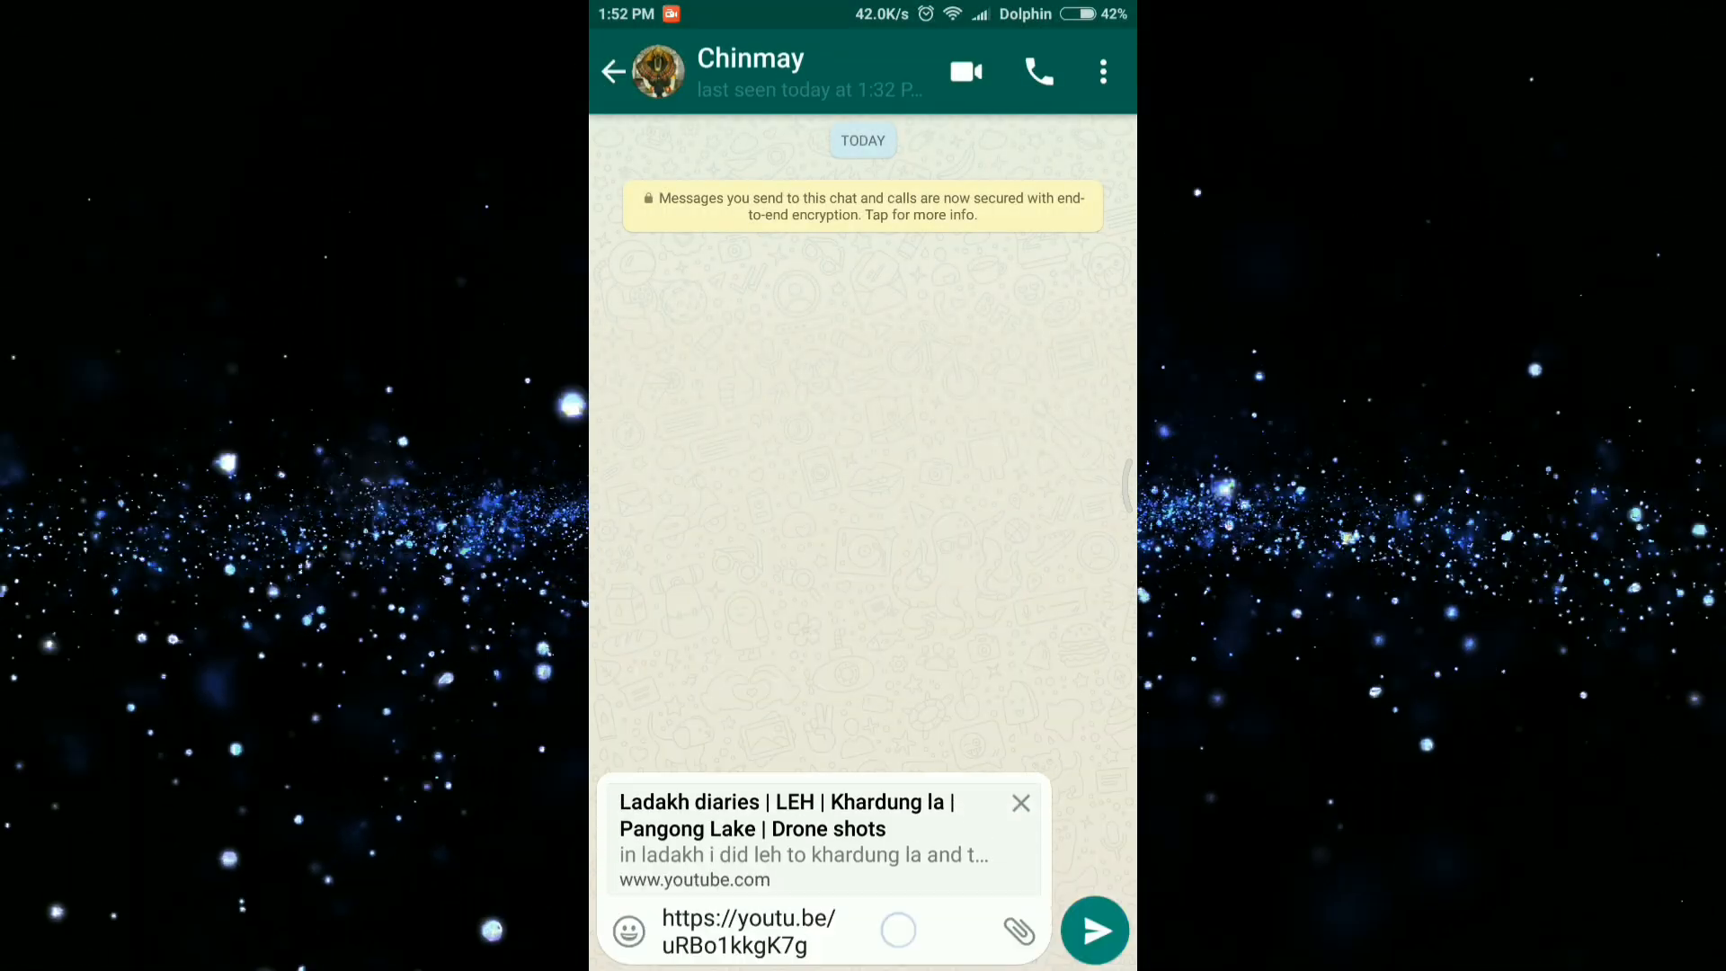
click(820, 929)
text(Skip to 5:)
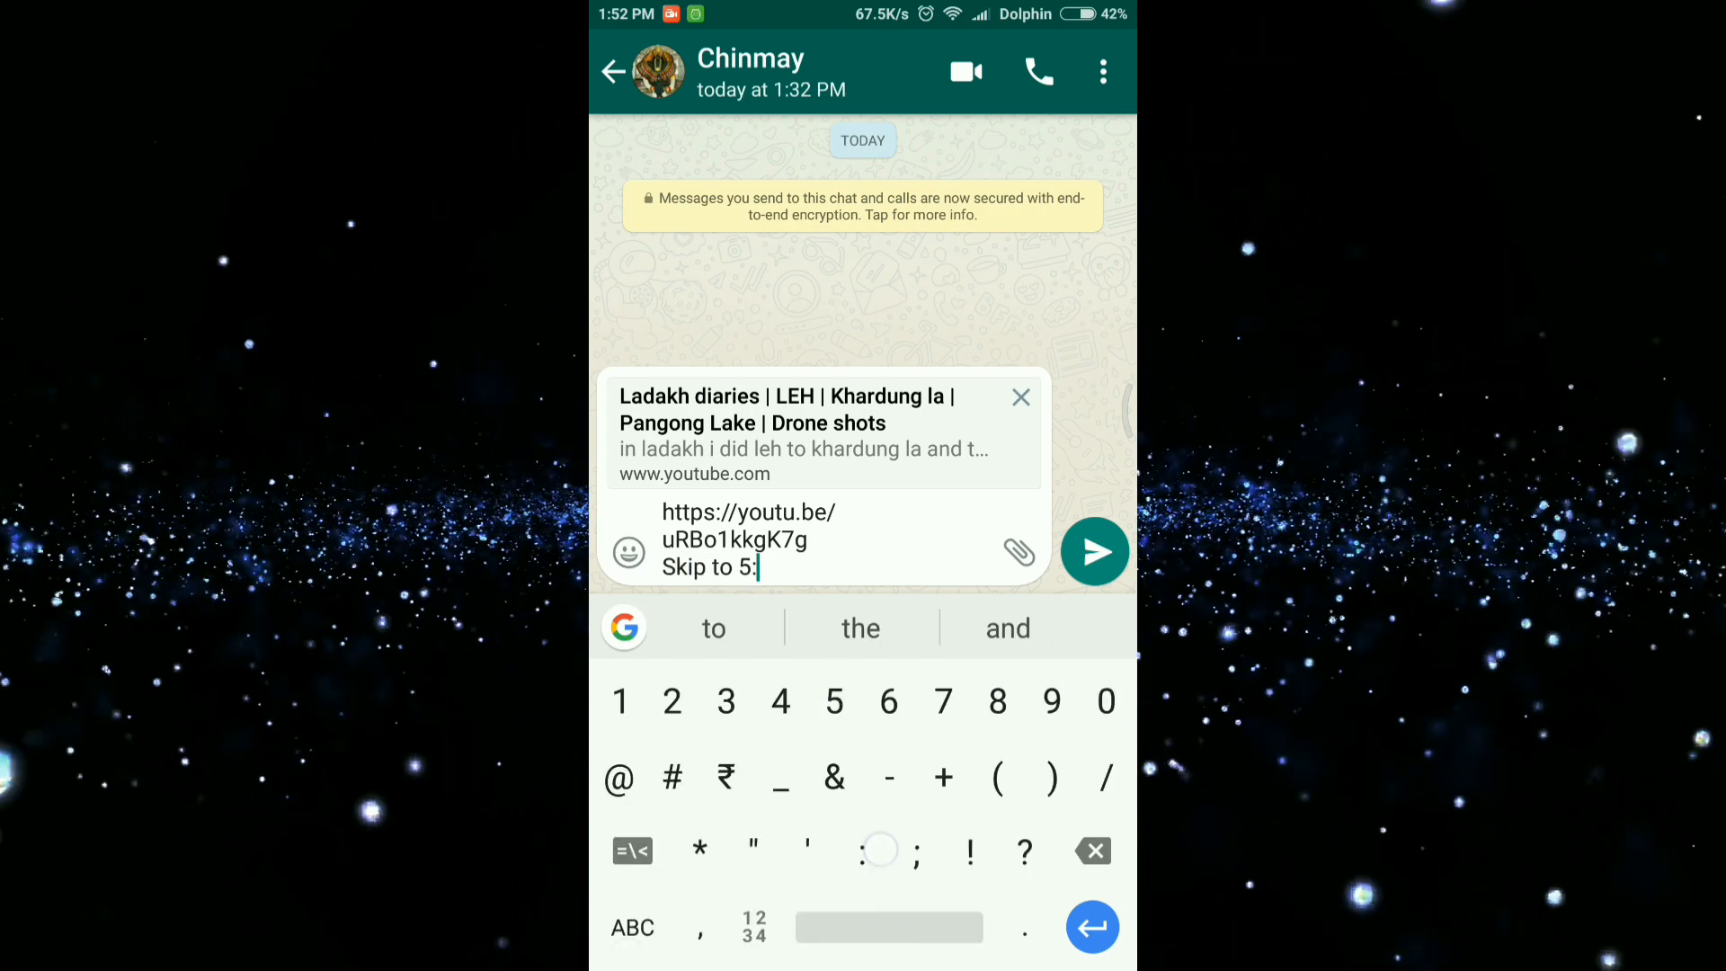
text(55 and see the v)
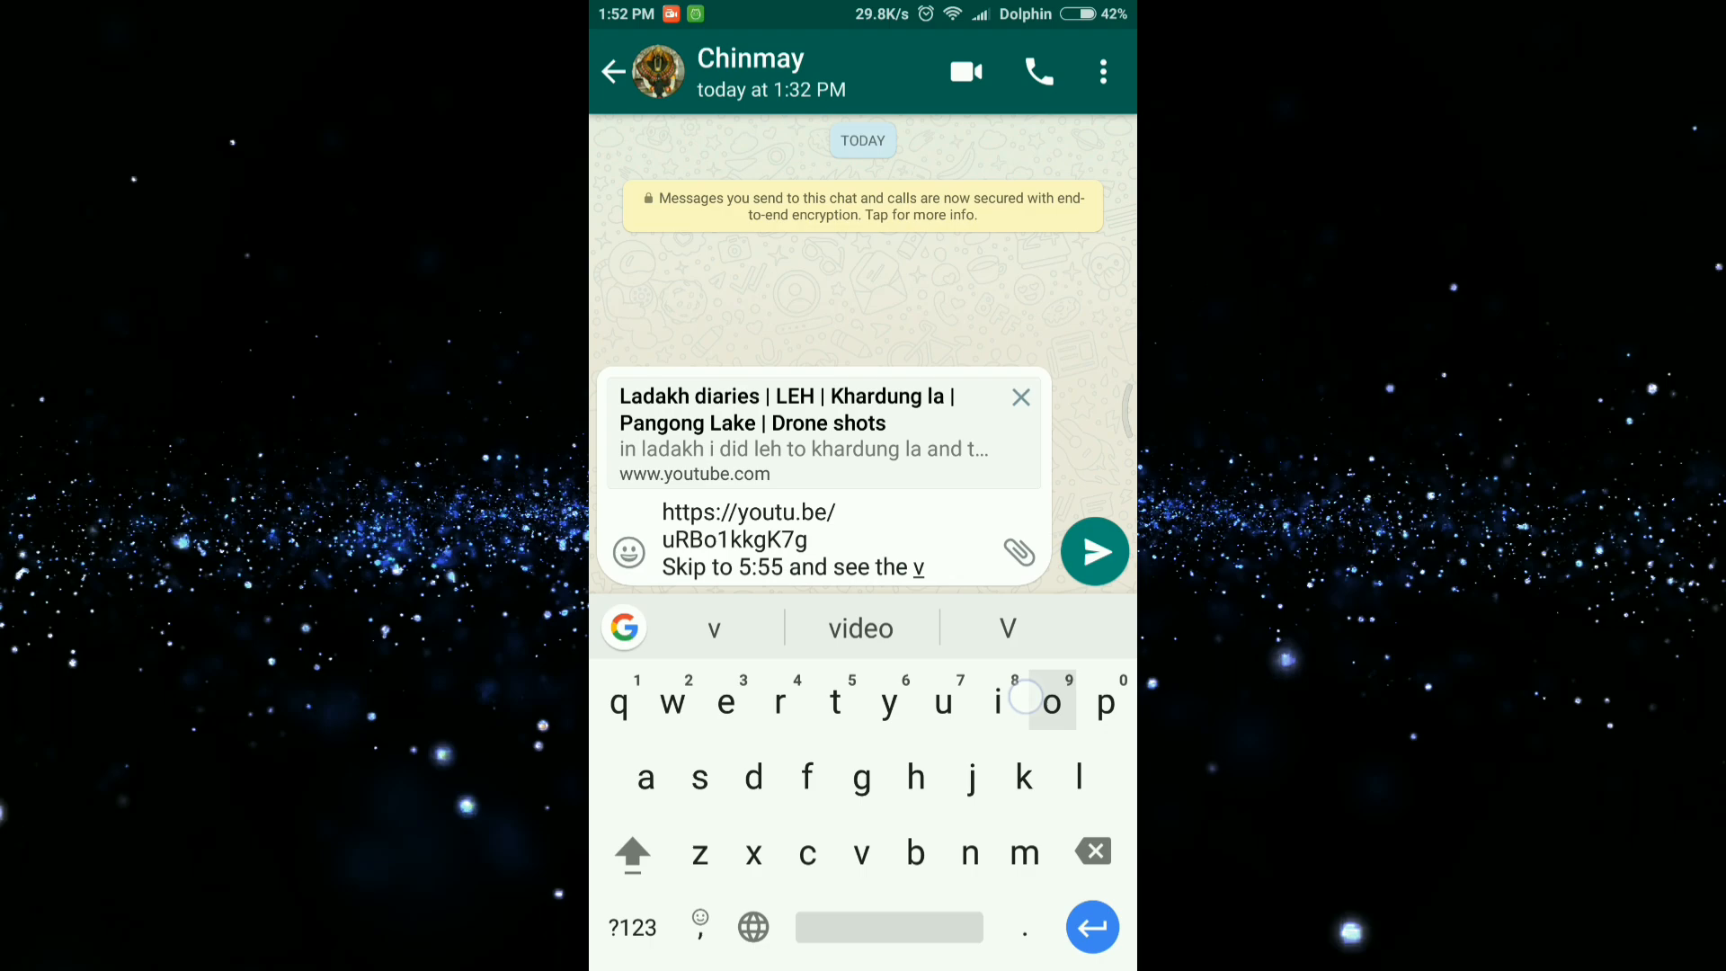
click(1093, 550)
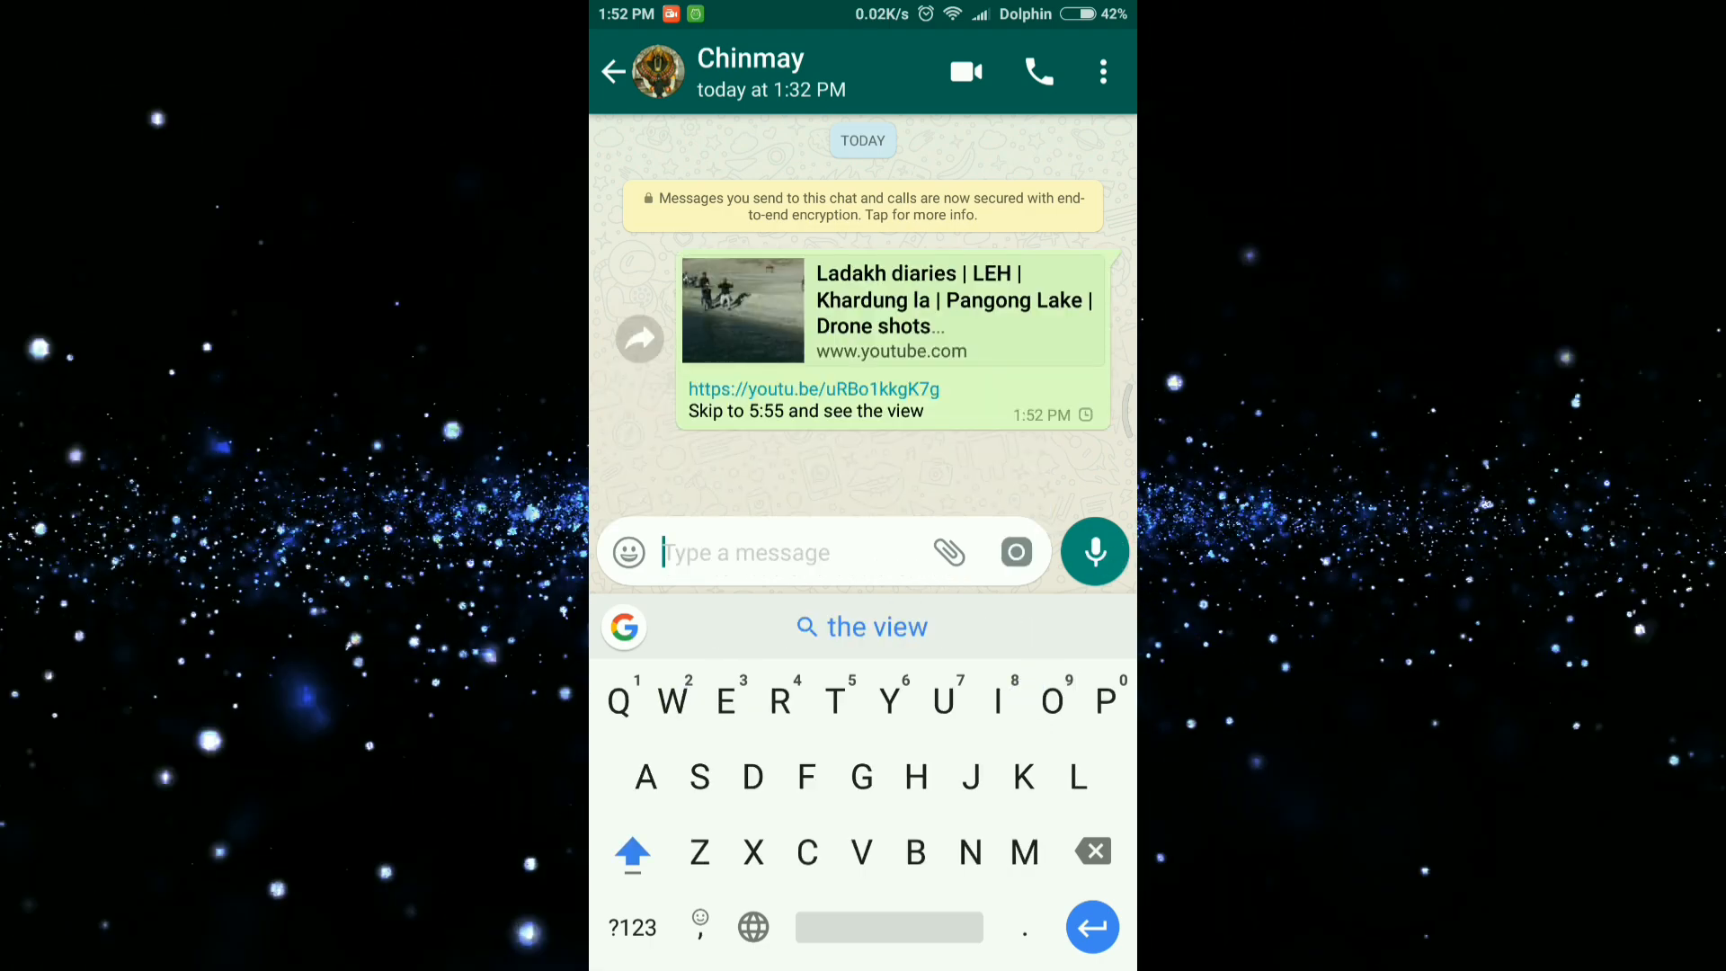
- Return to YouTube via Recents and resume the Ladakh diaries video at around 5:56
click(638, 338)
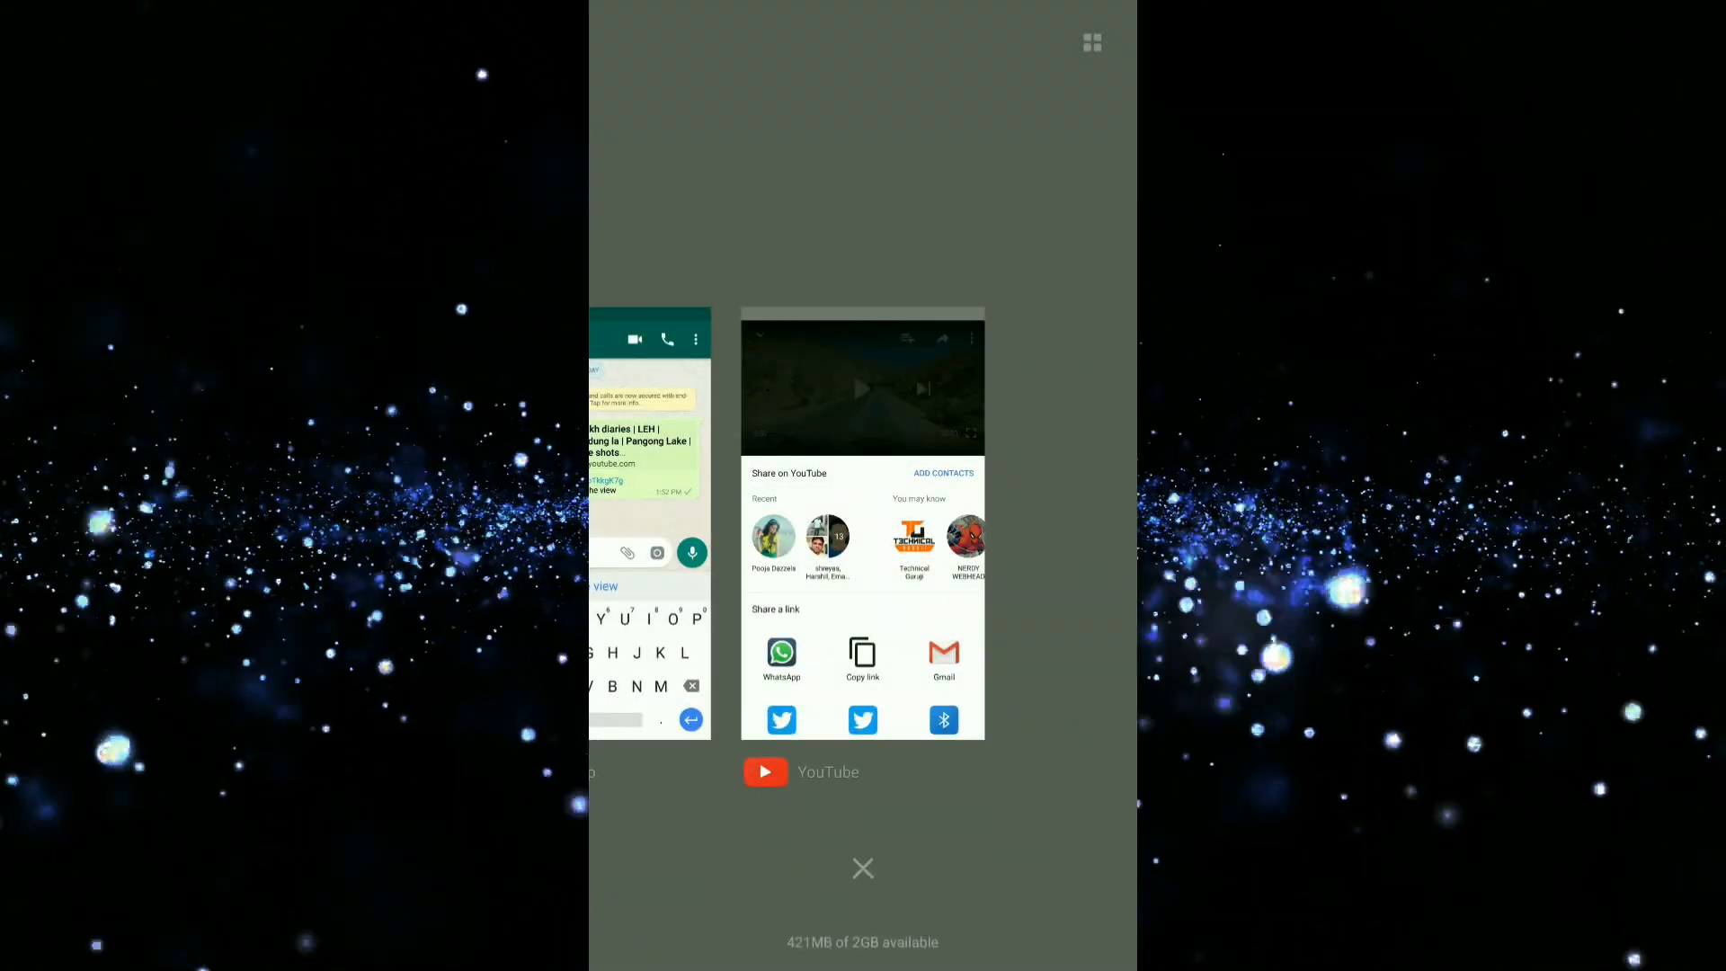
click(863, 869)
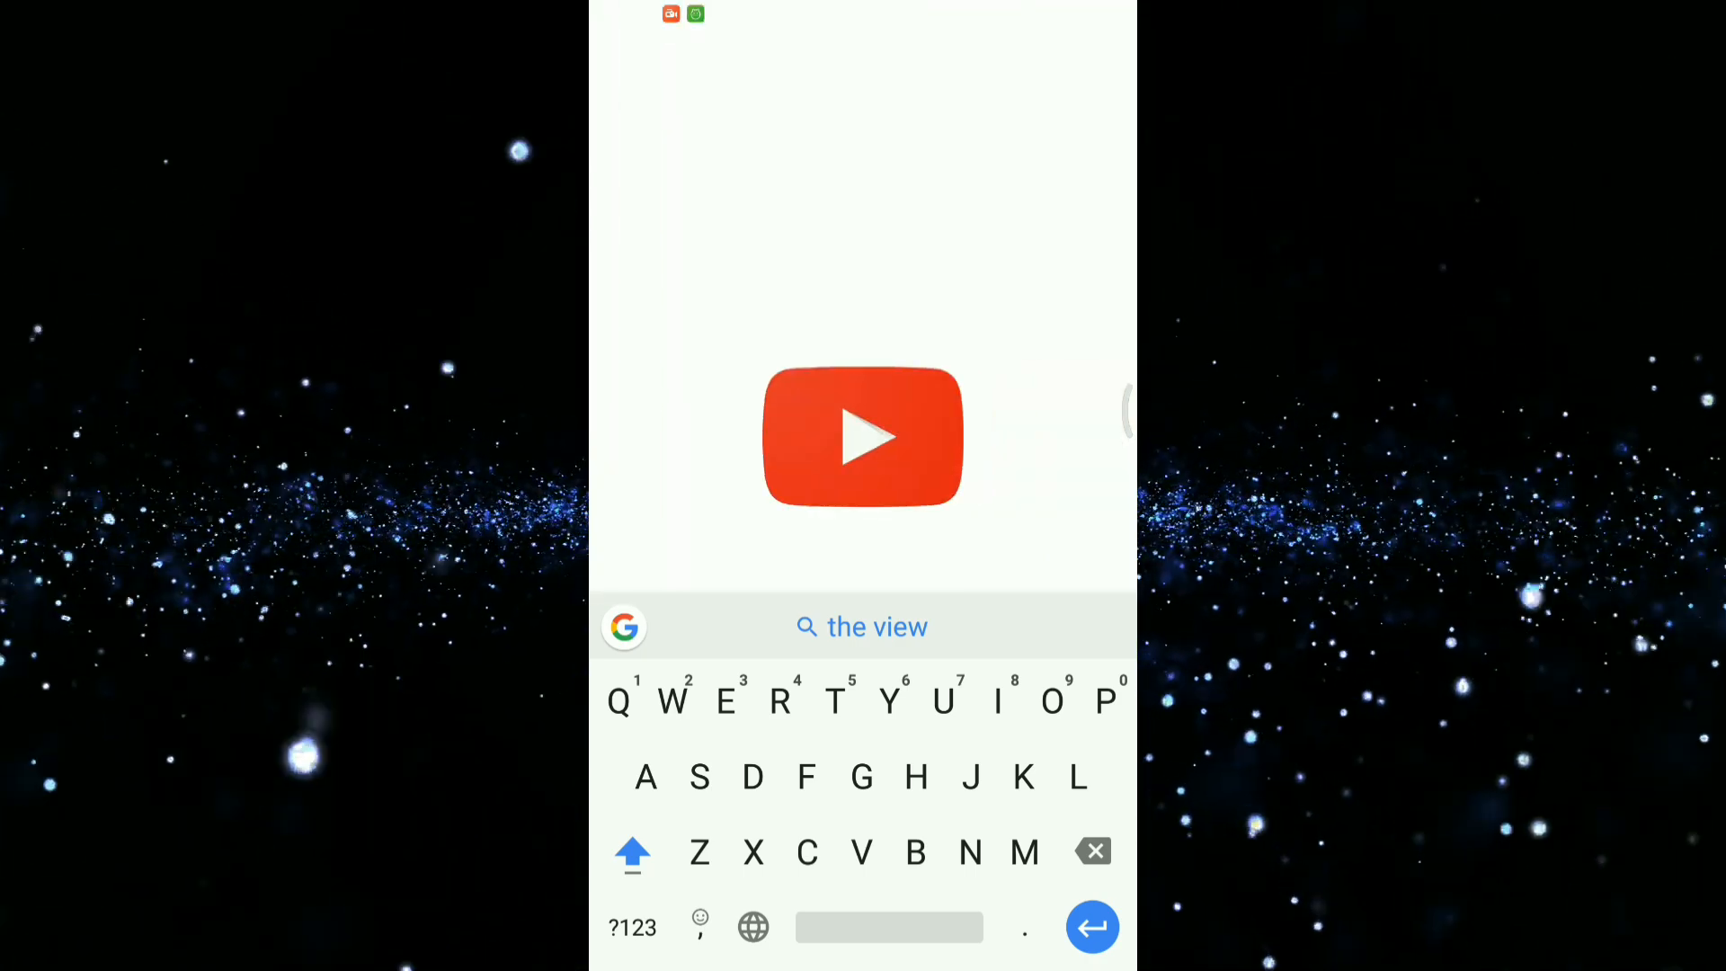
click(1091, 928)
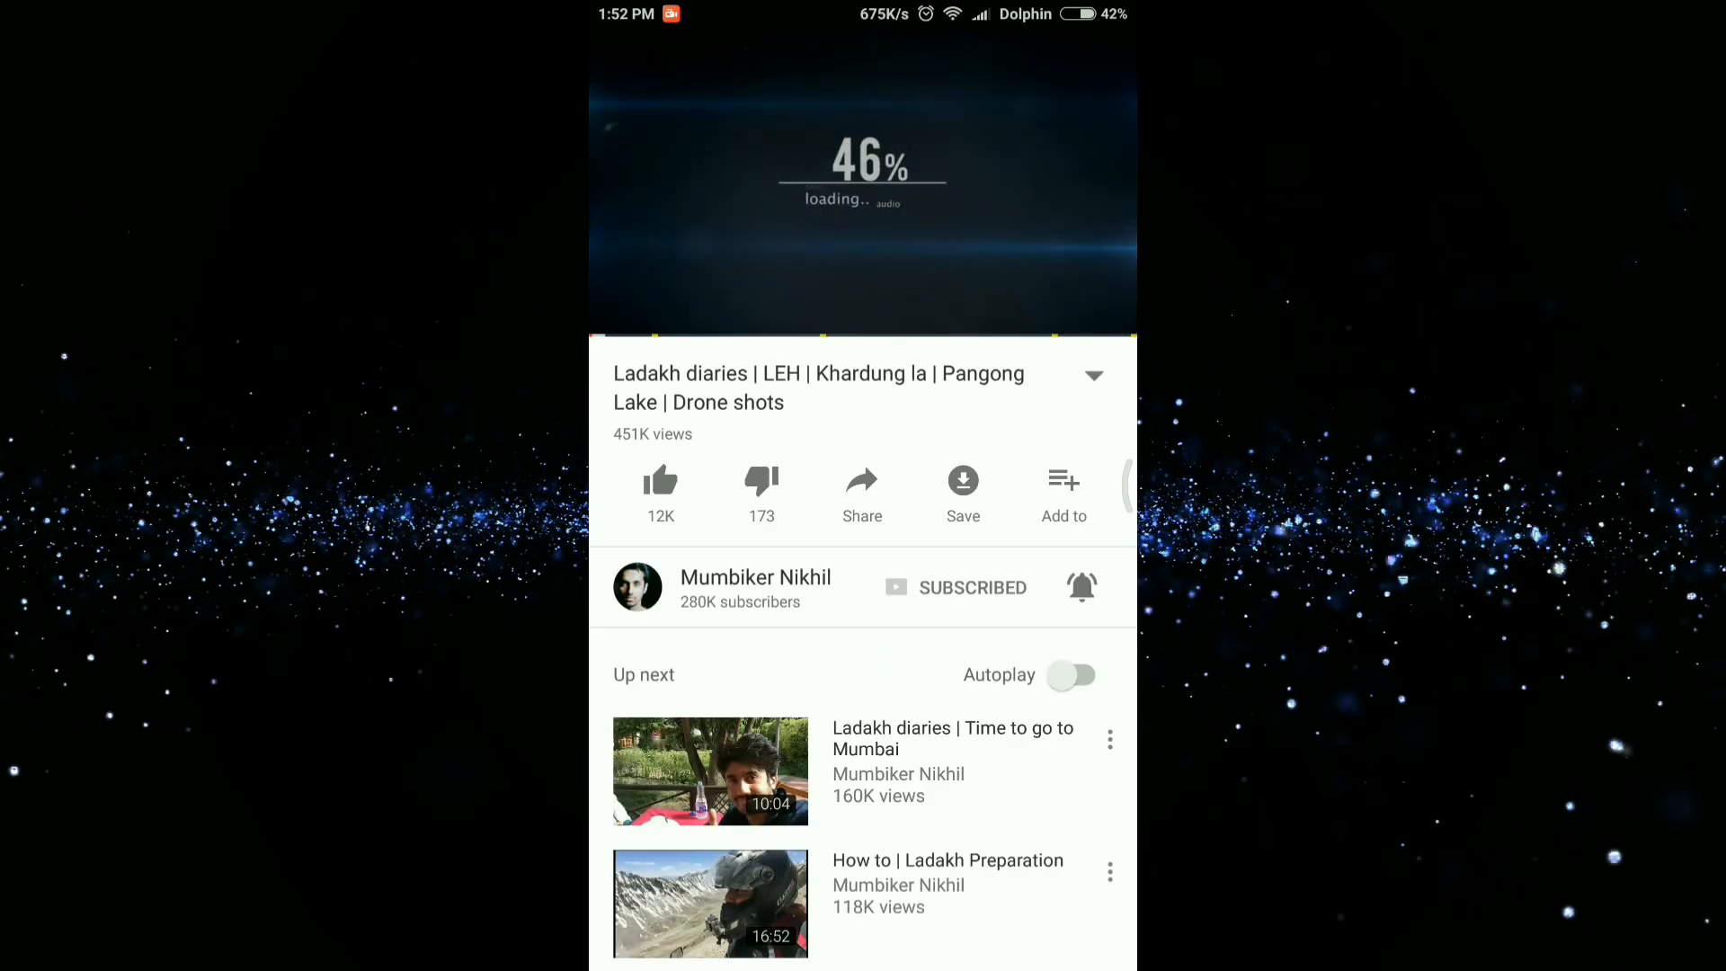
click(862, 198)
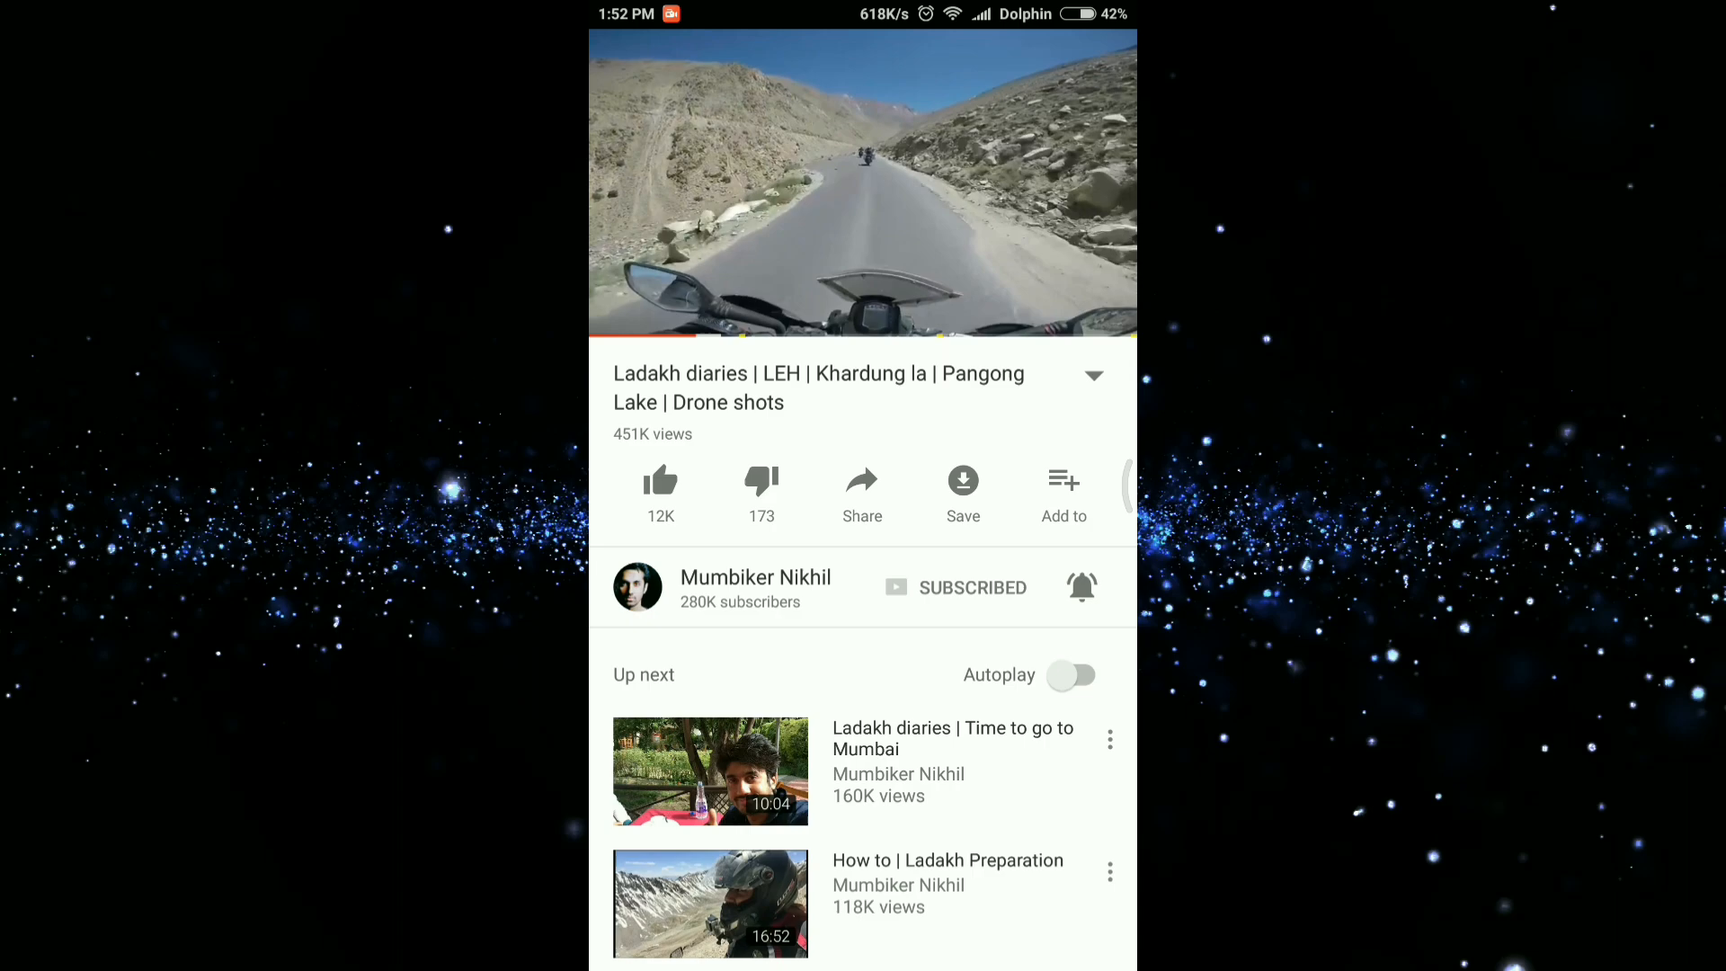
click(861, 185)
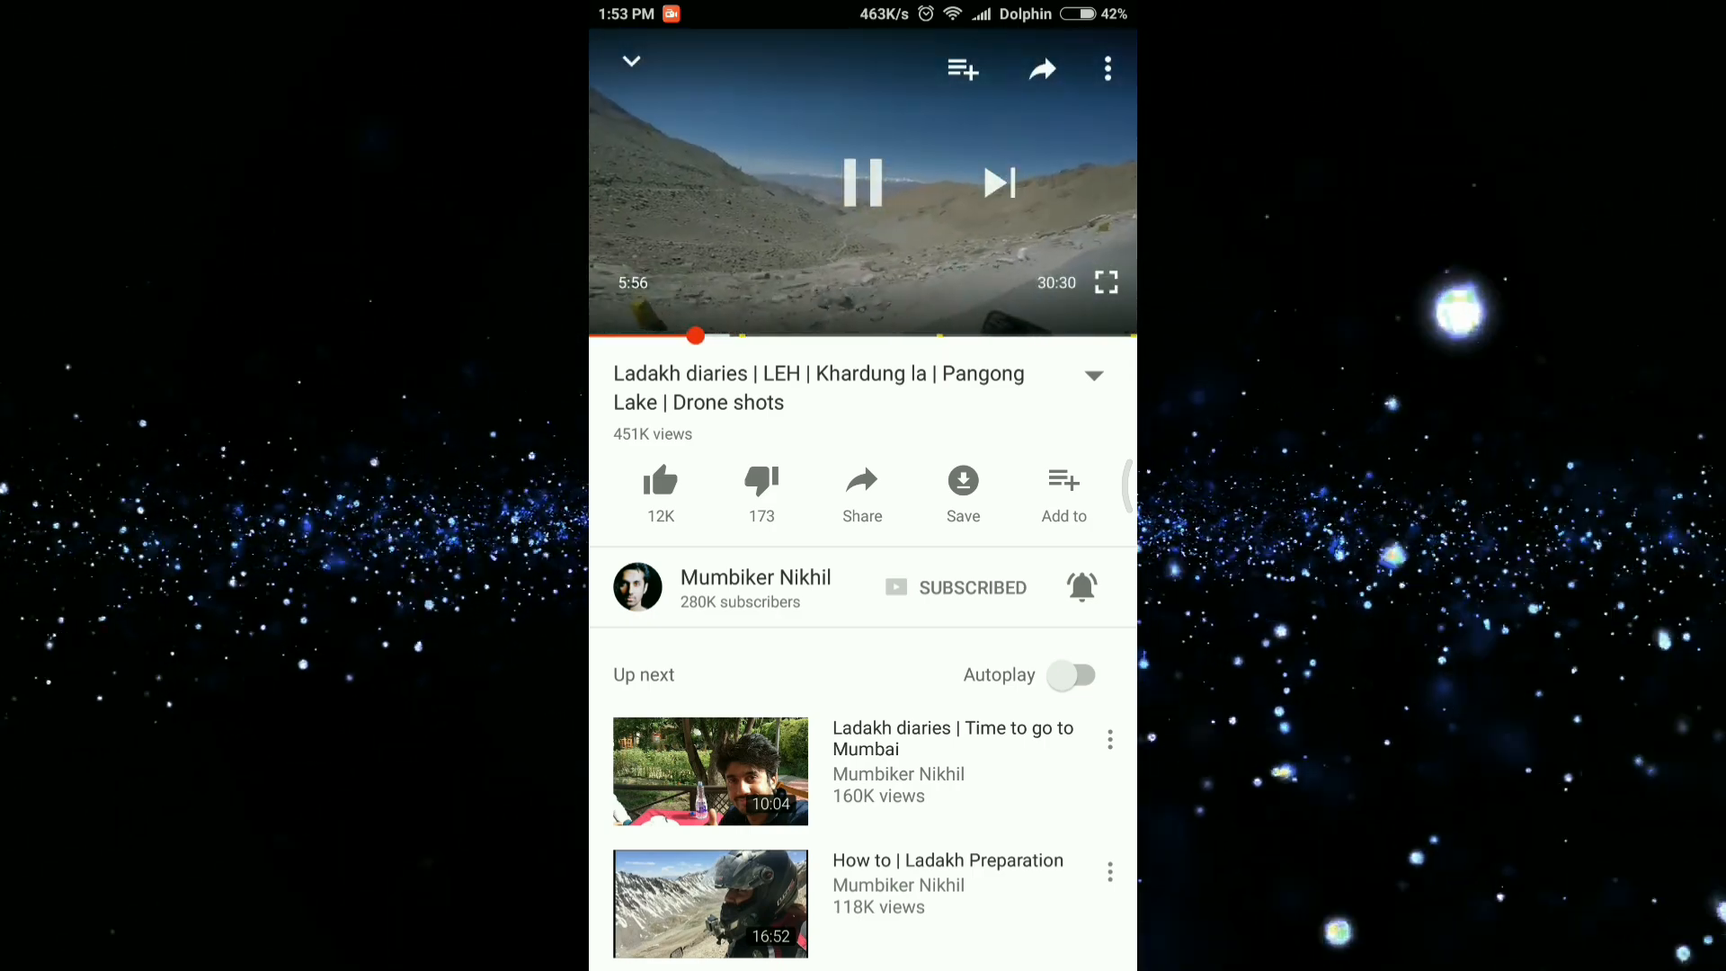
- Copy the video's link from its sharing options and go back to the WhatsApp chat
click(862, 484)
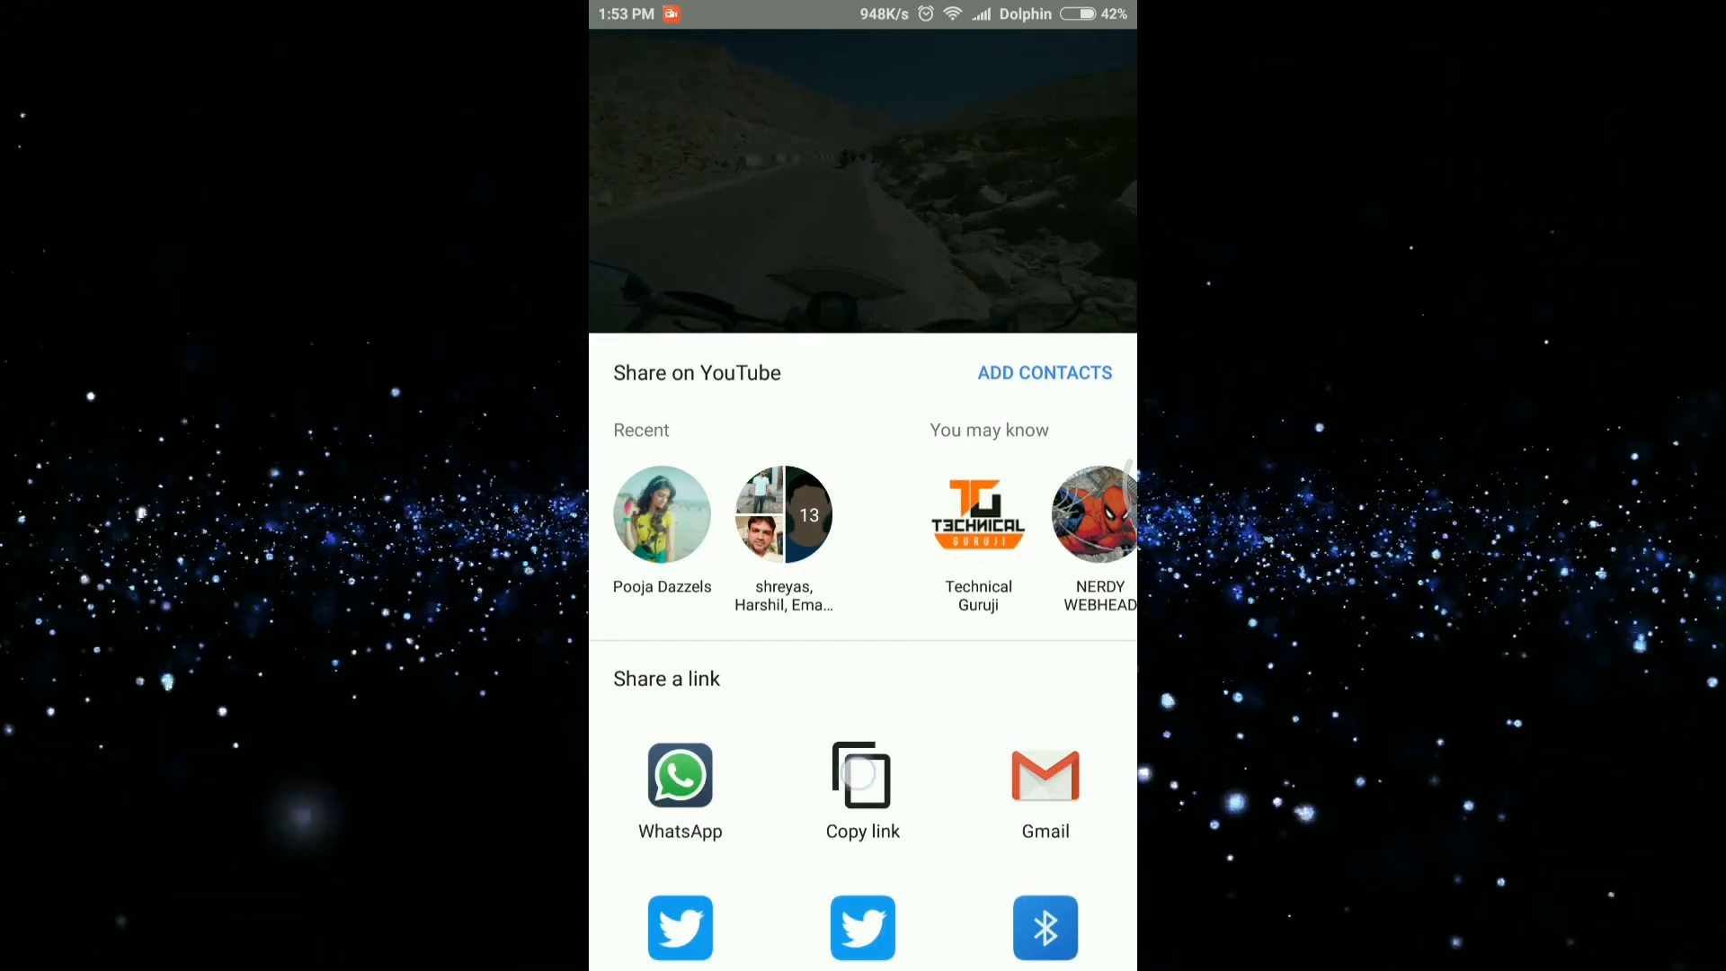
click(861, 777)
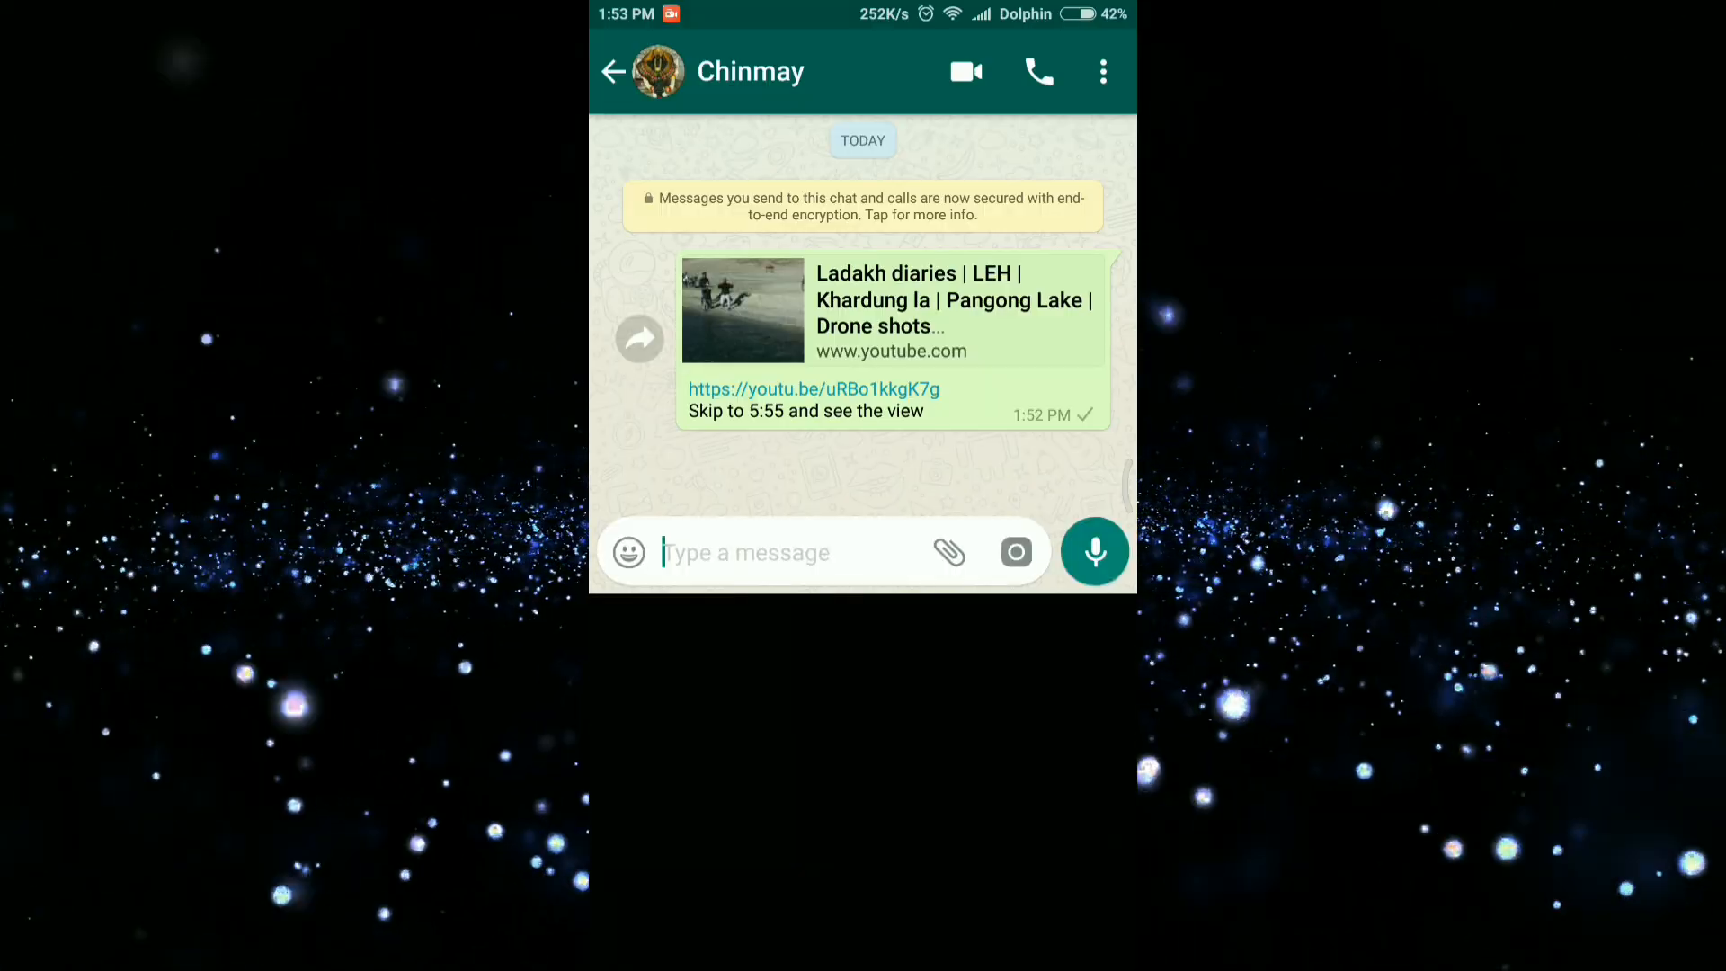
click(772, 552)
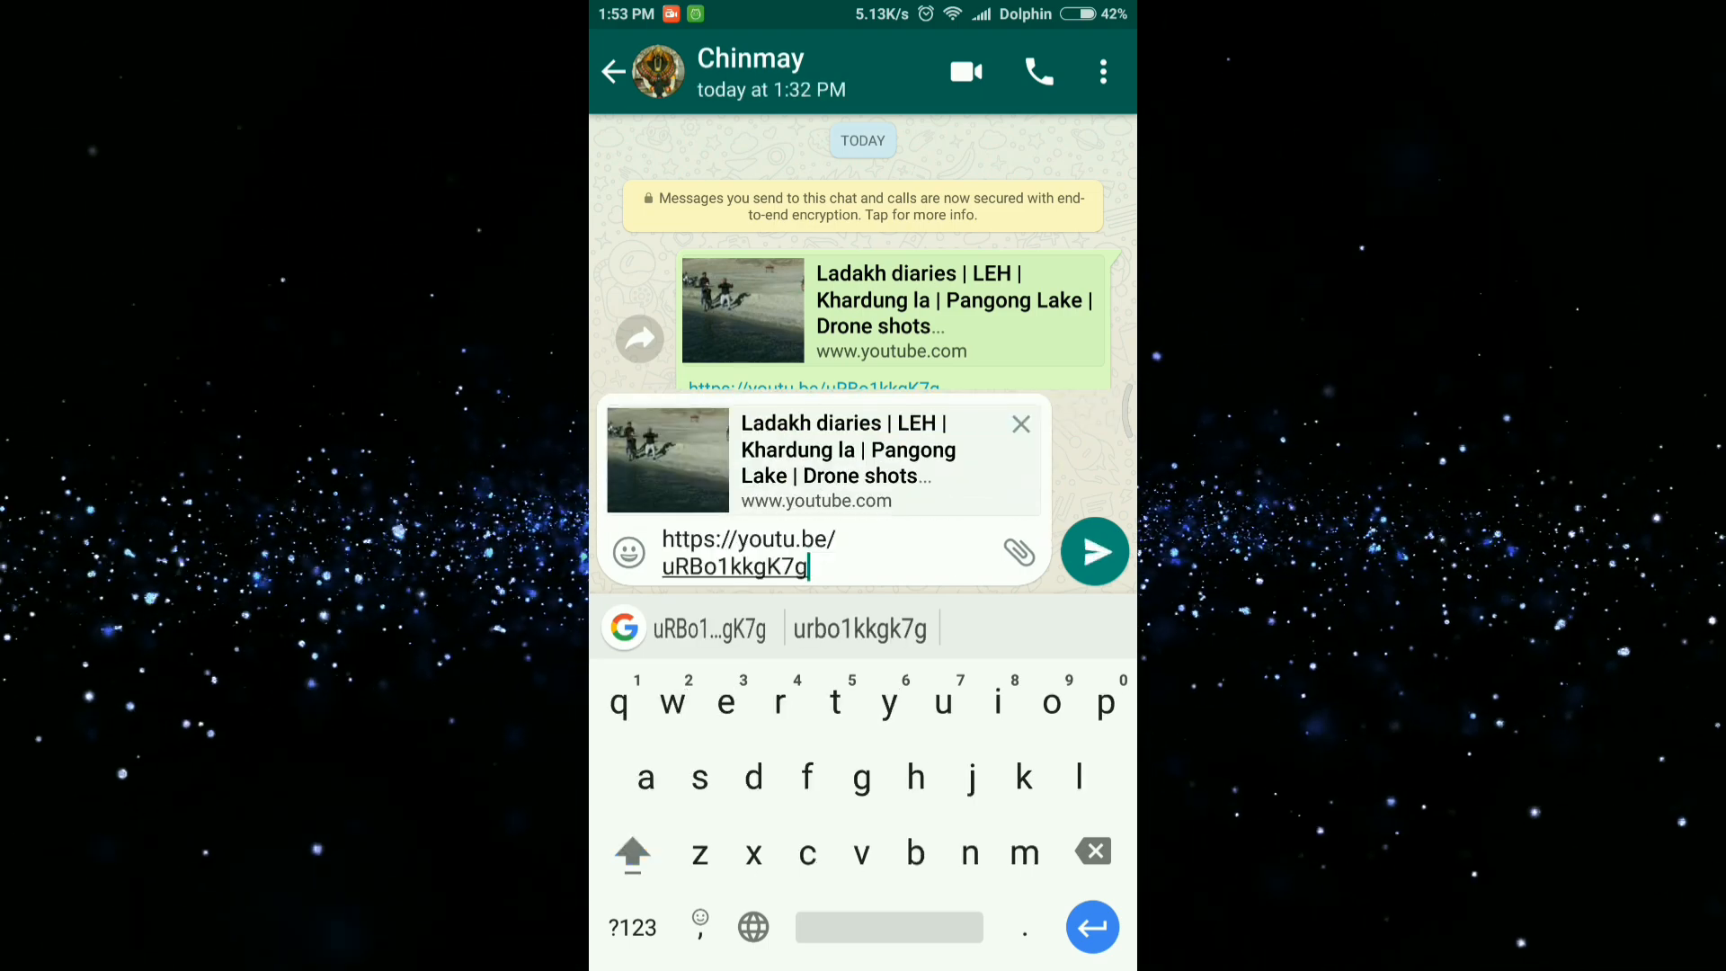
click(631, 927)
text(?t=)
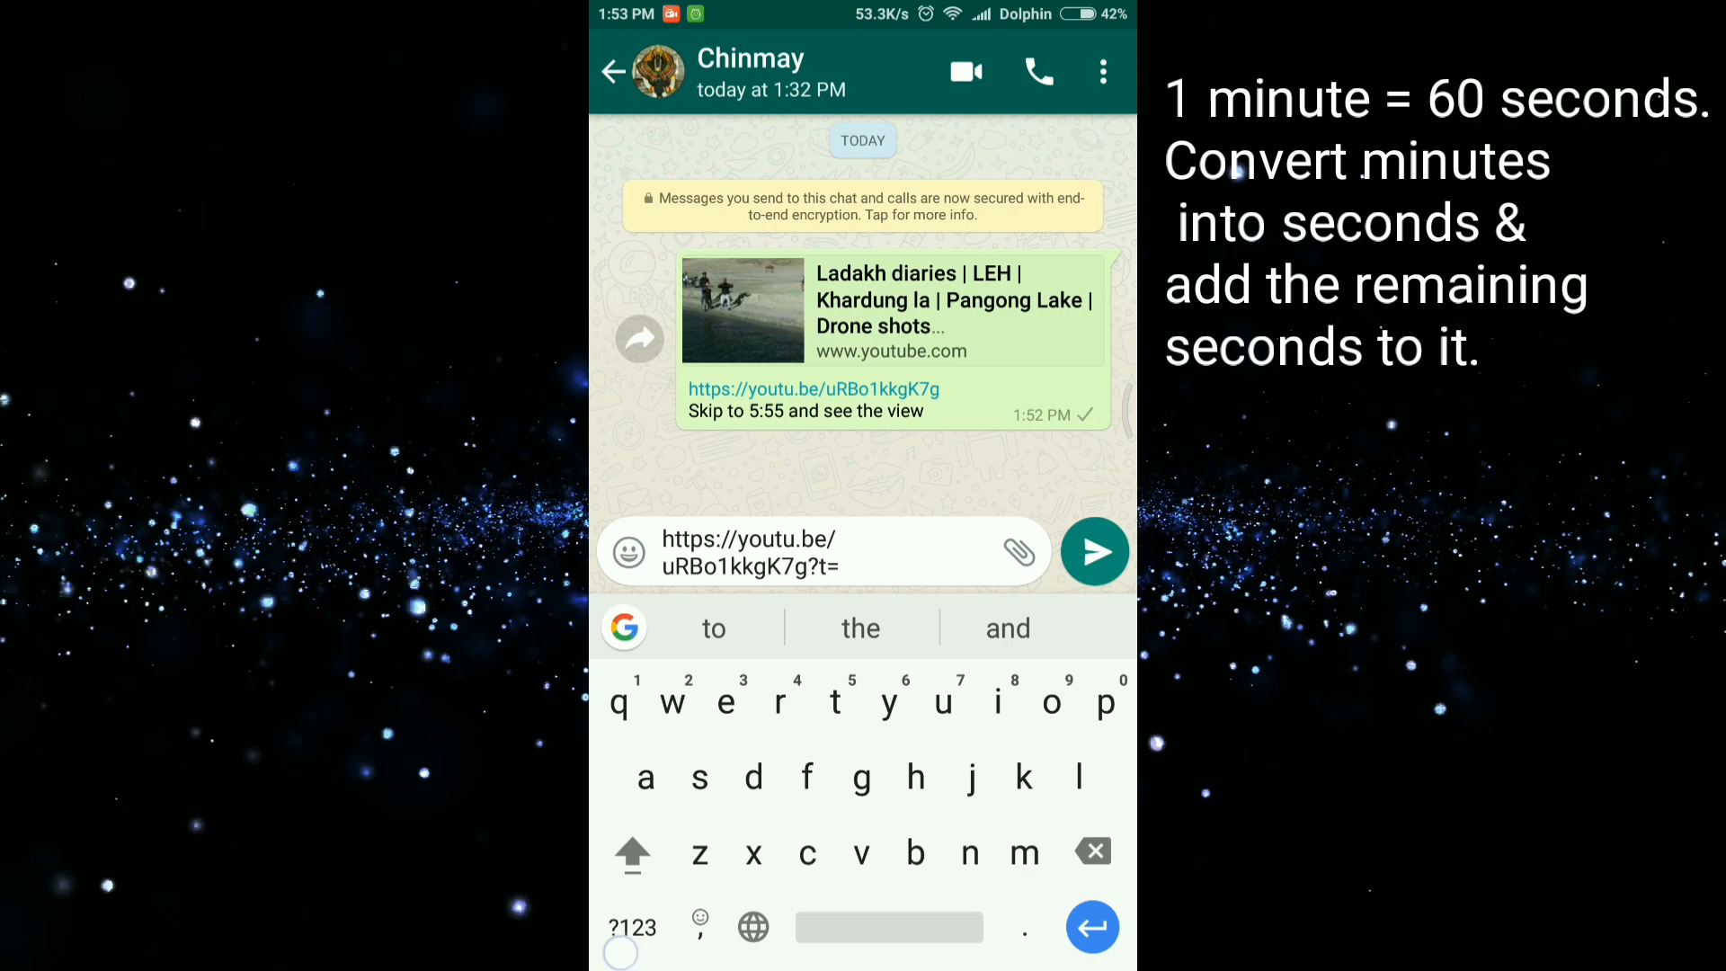
text(355)
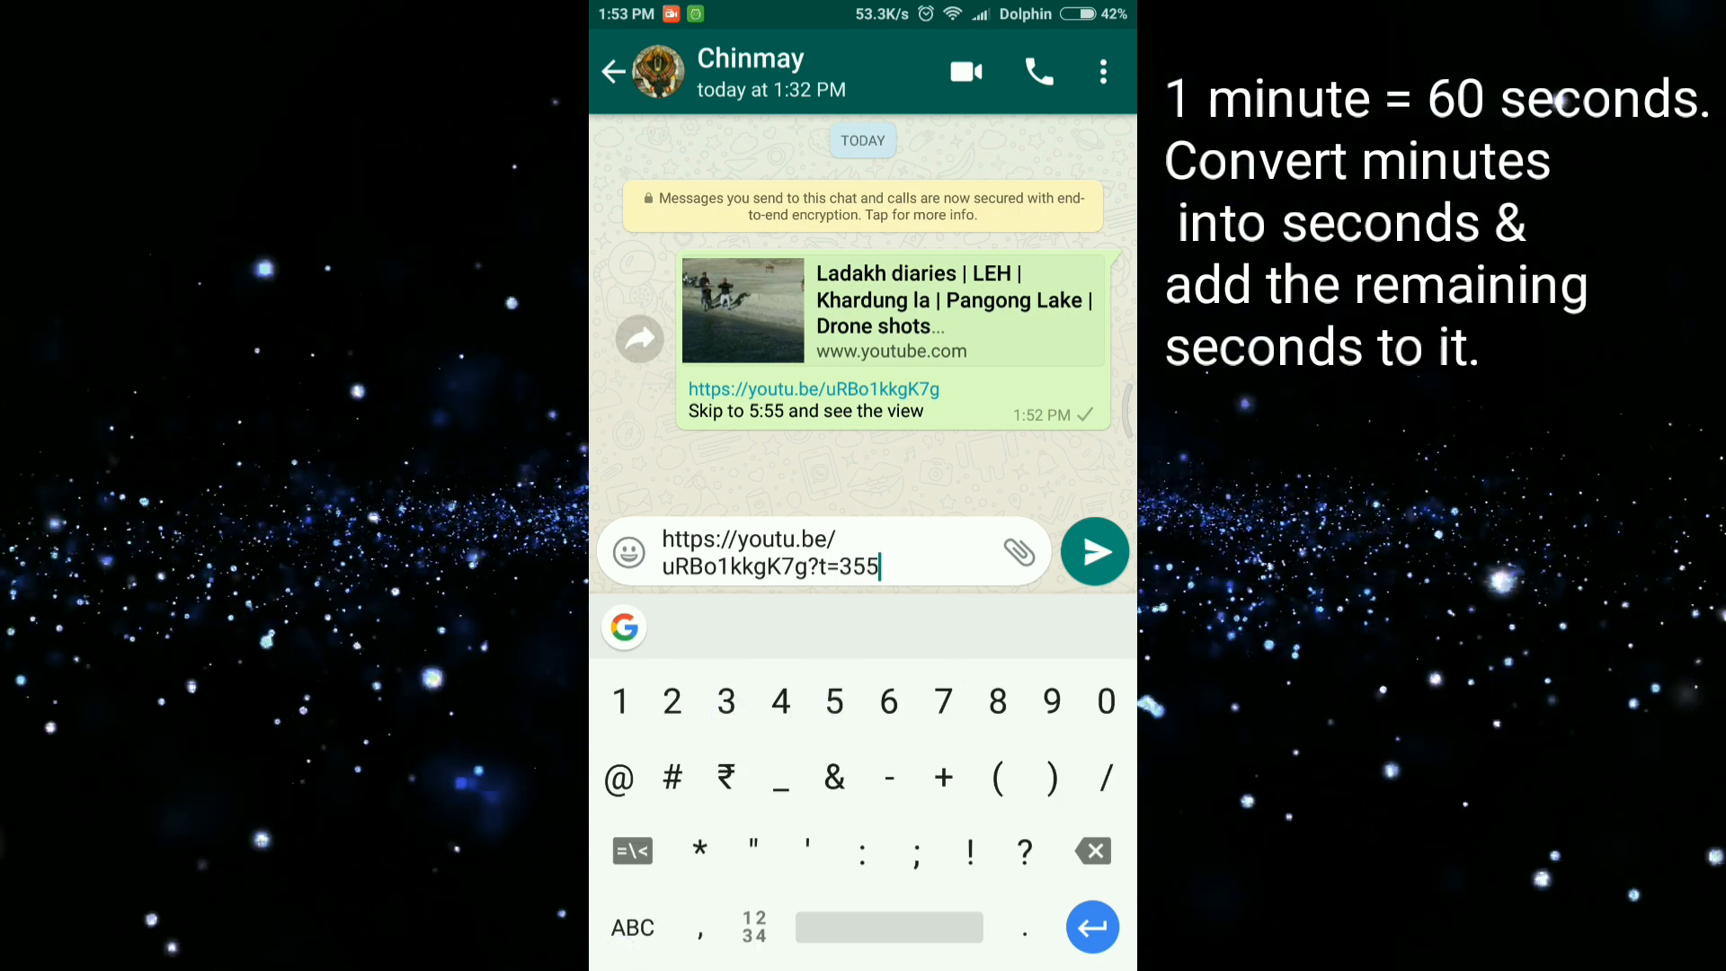
click(1093, 552)
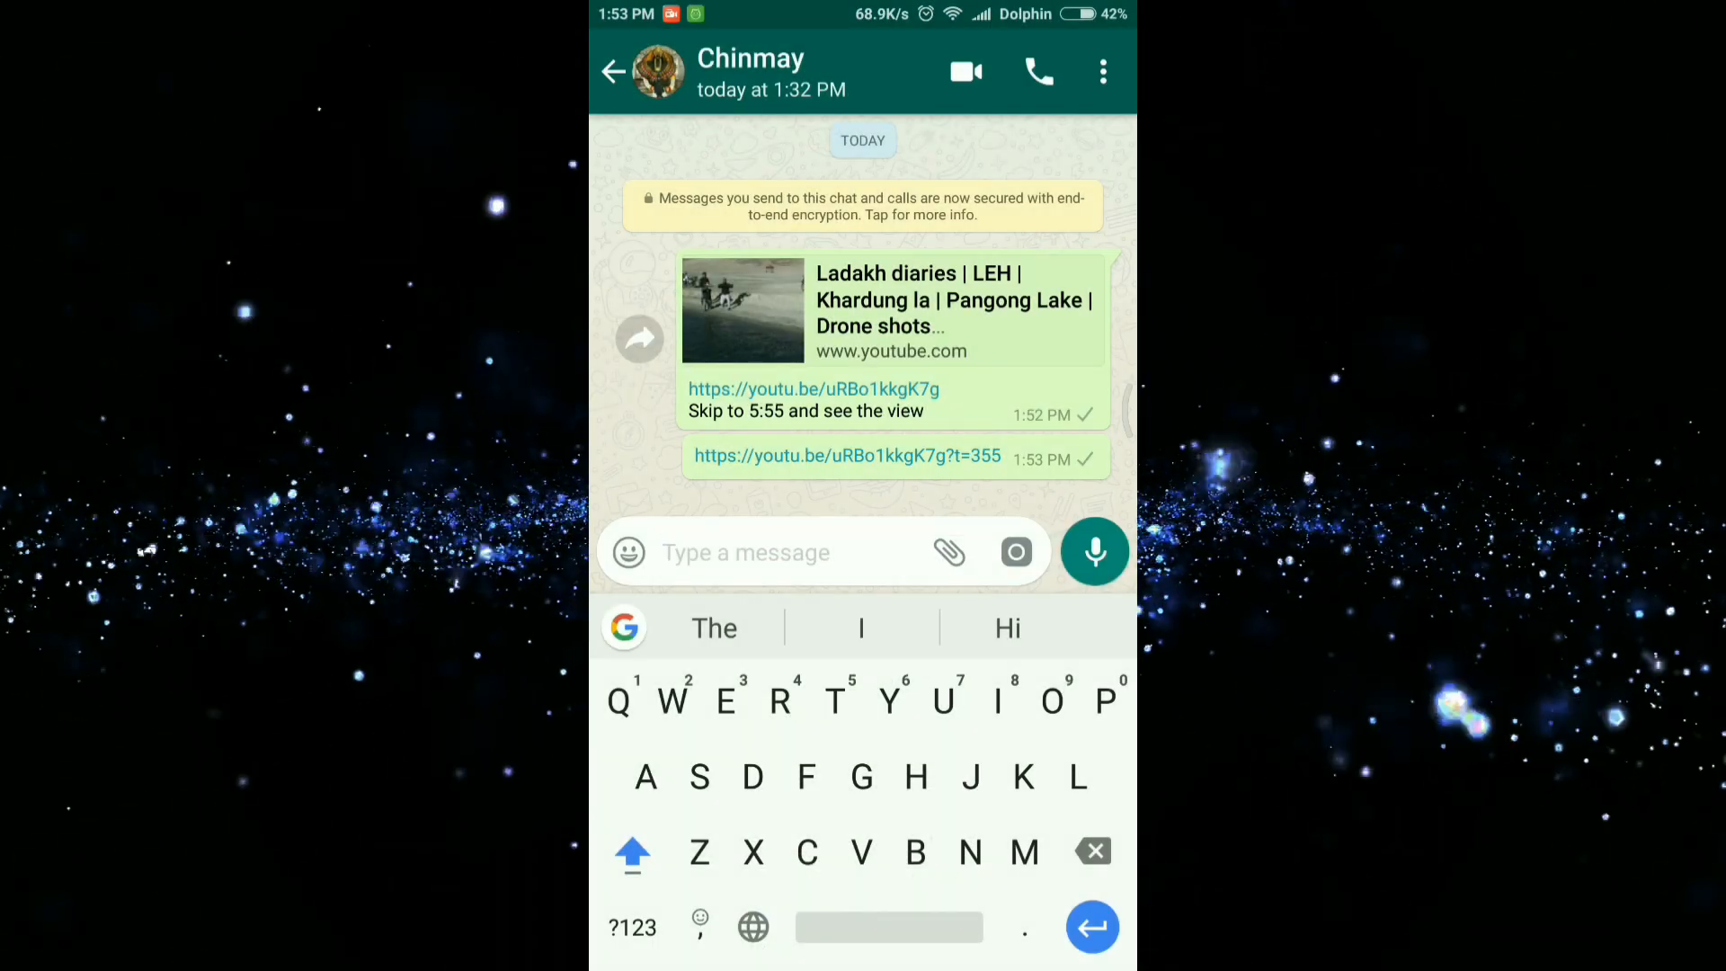
- Open the ?t=355 link from the chat and play the video from 5:55 in YouTube
click(847, 455)
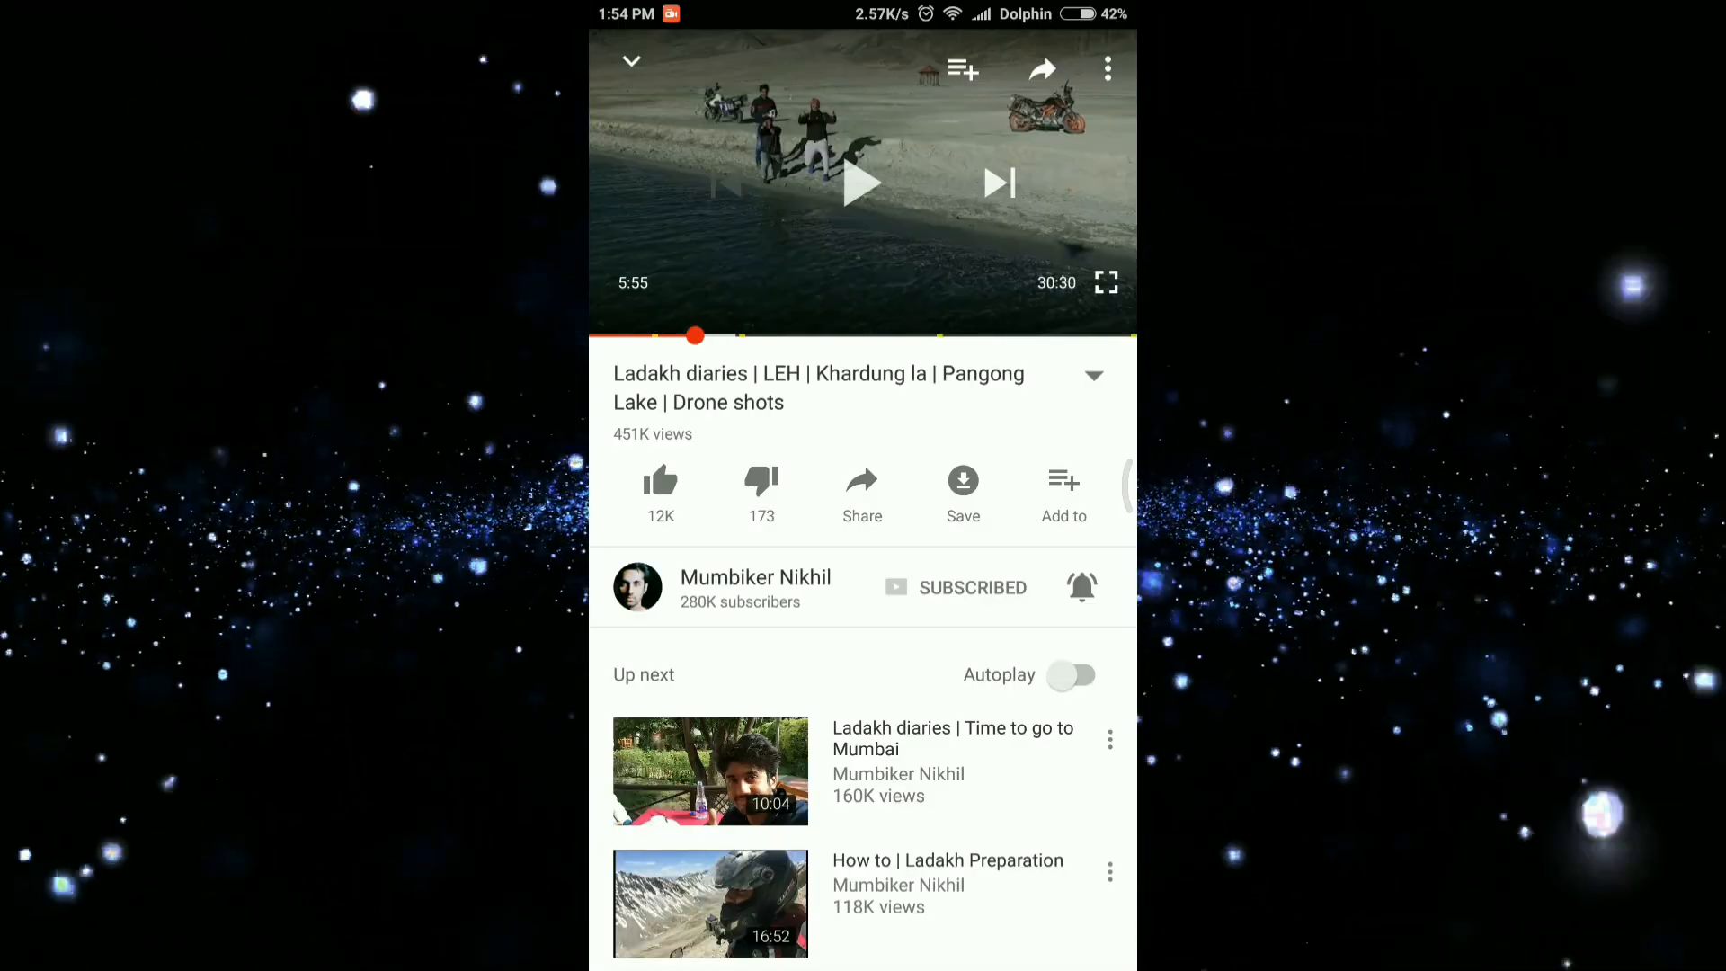
click(861, 183)
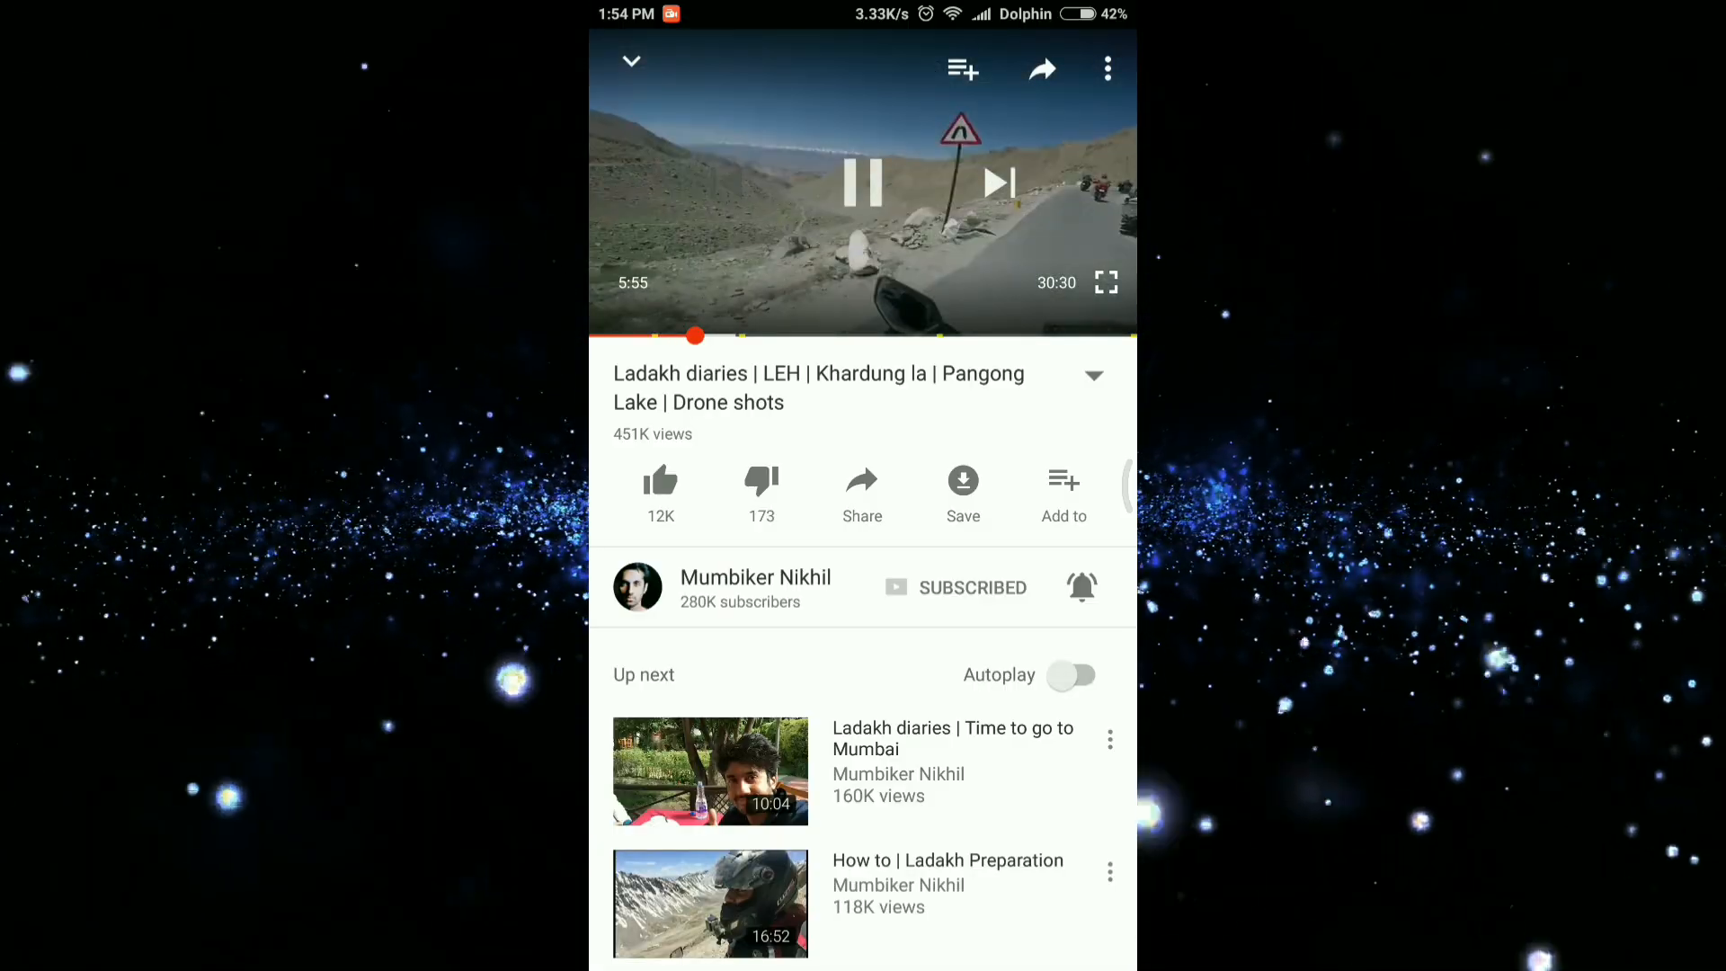
click(861, 184)
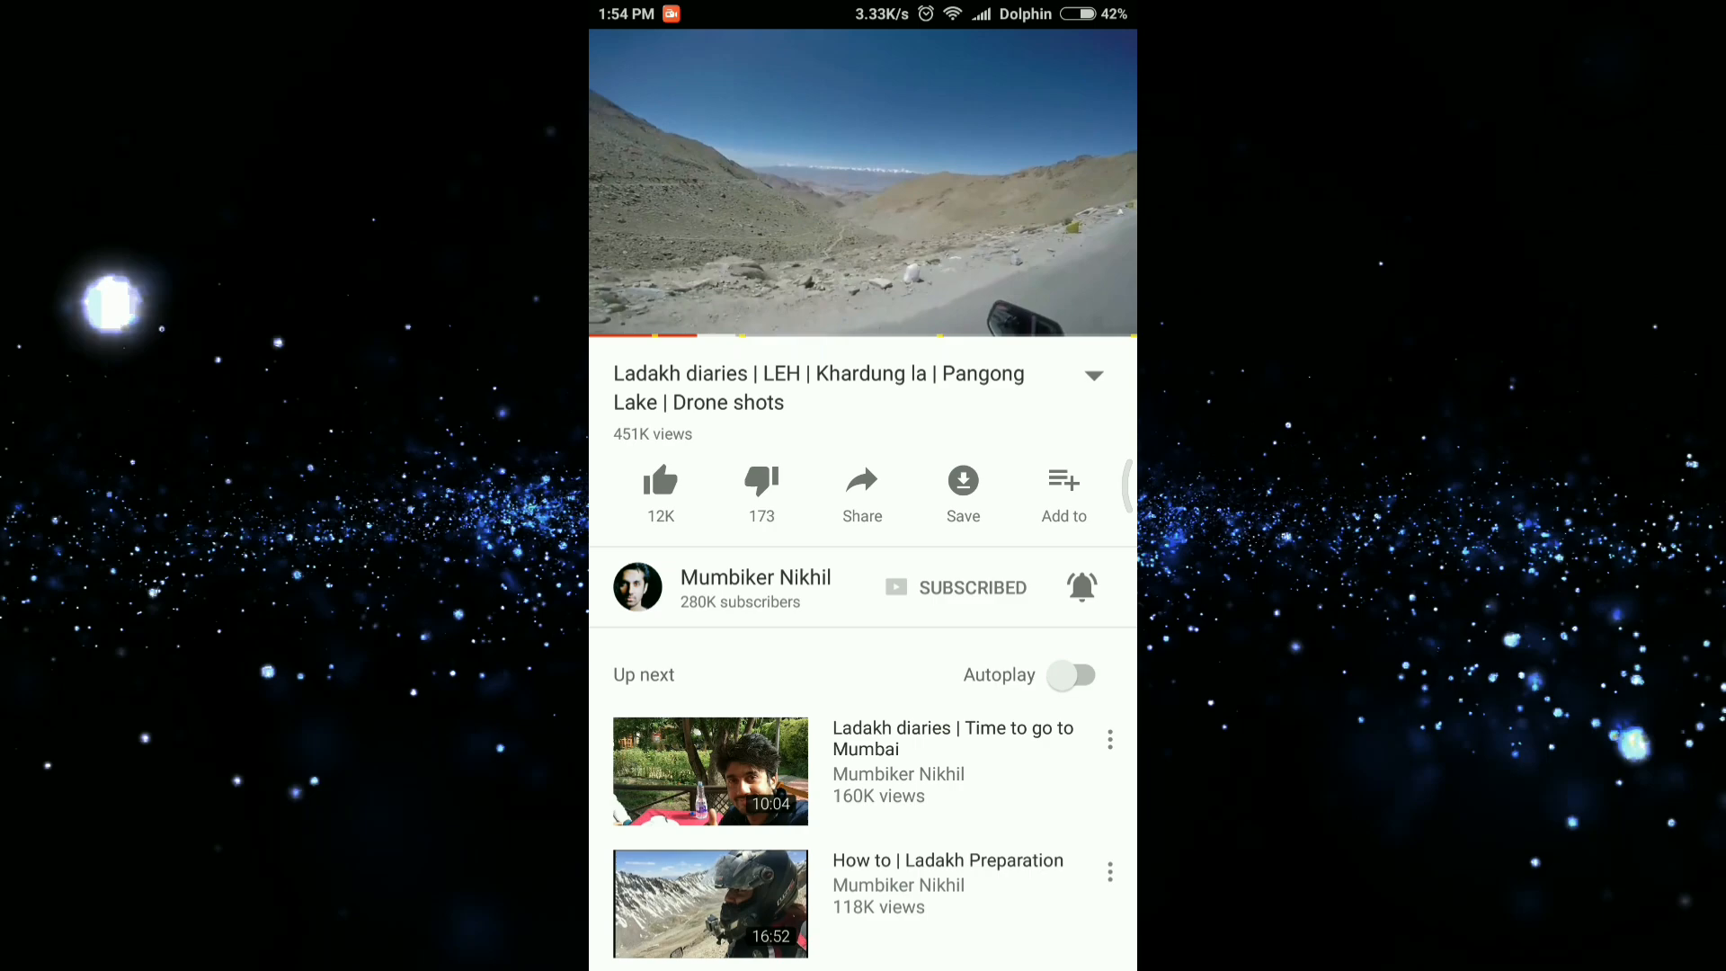